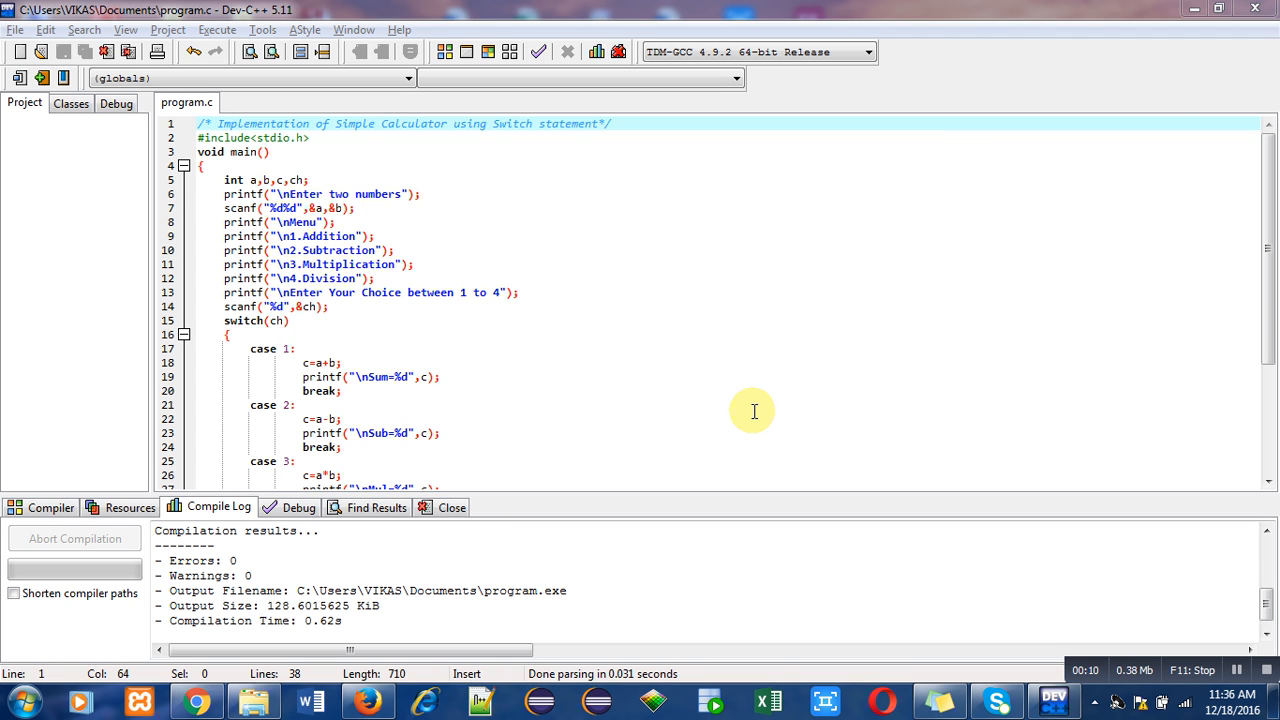
{"action": "mouse_move", "coordinate": [658, 200]}
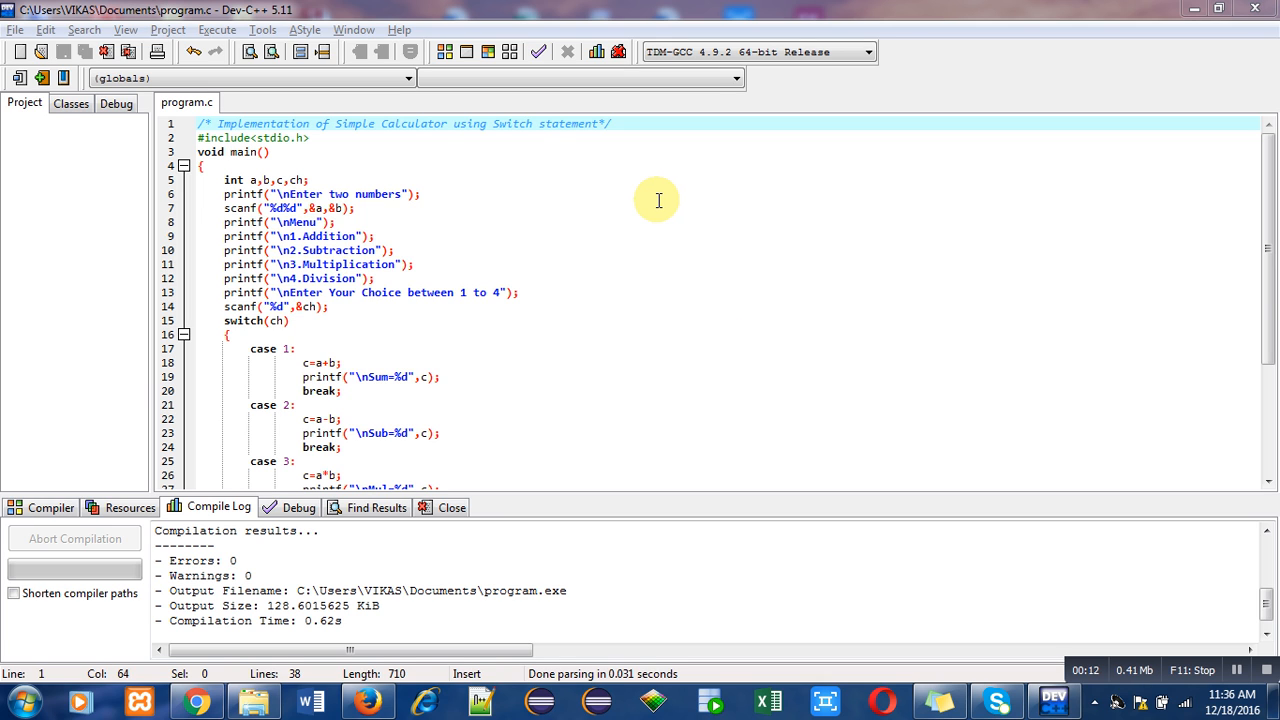
Close the McAfee antivirus popup and return to the calculator's variable declarations
{"action": "left_click", "coordinate": [388, 122]}
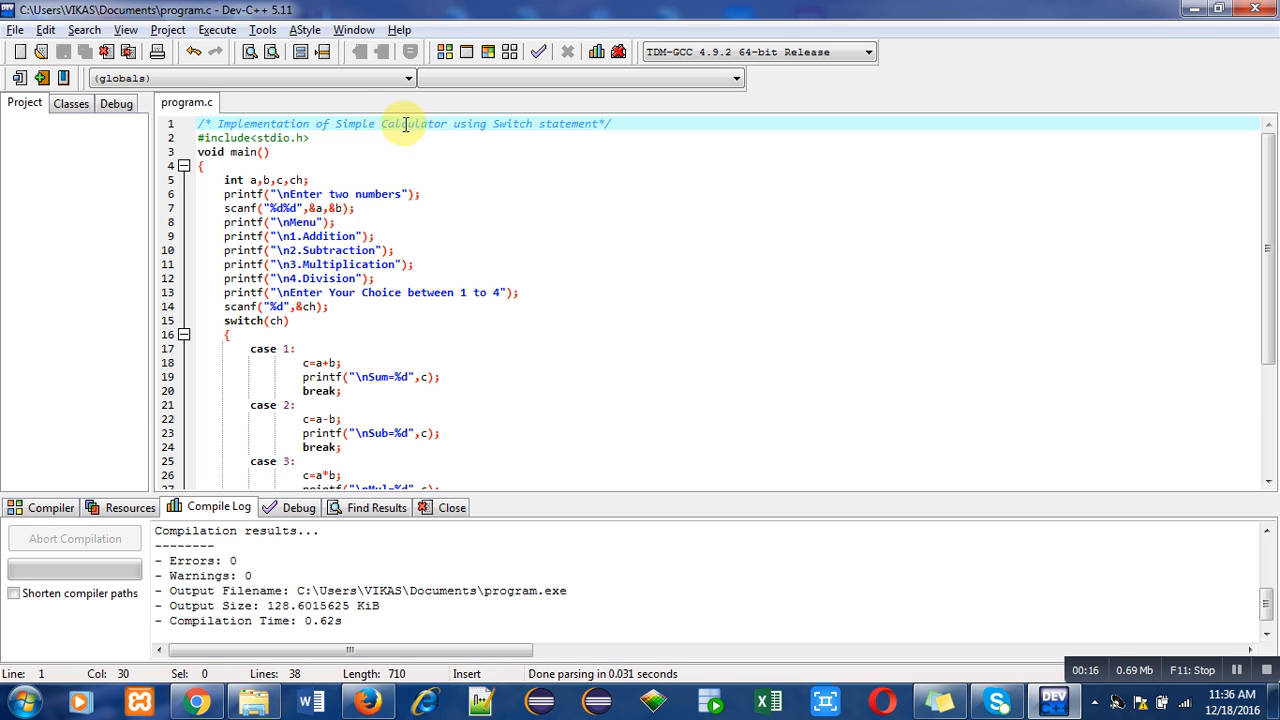
{"action": "mouse_move", "coordinate": [485, 127]}
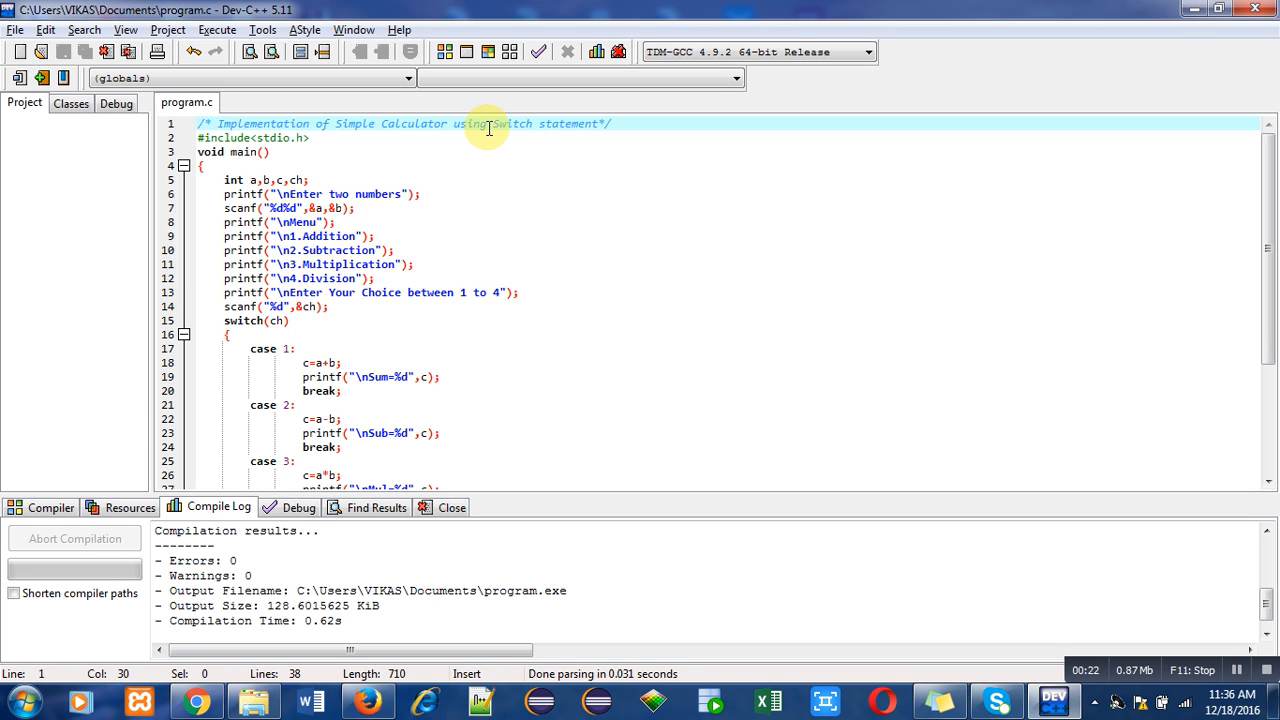
{"action": "mouse_move", "coordinate": [370, 135]}
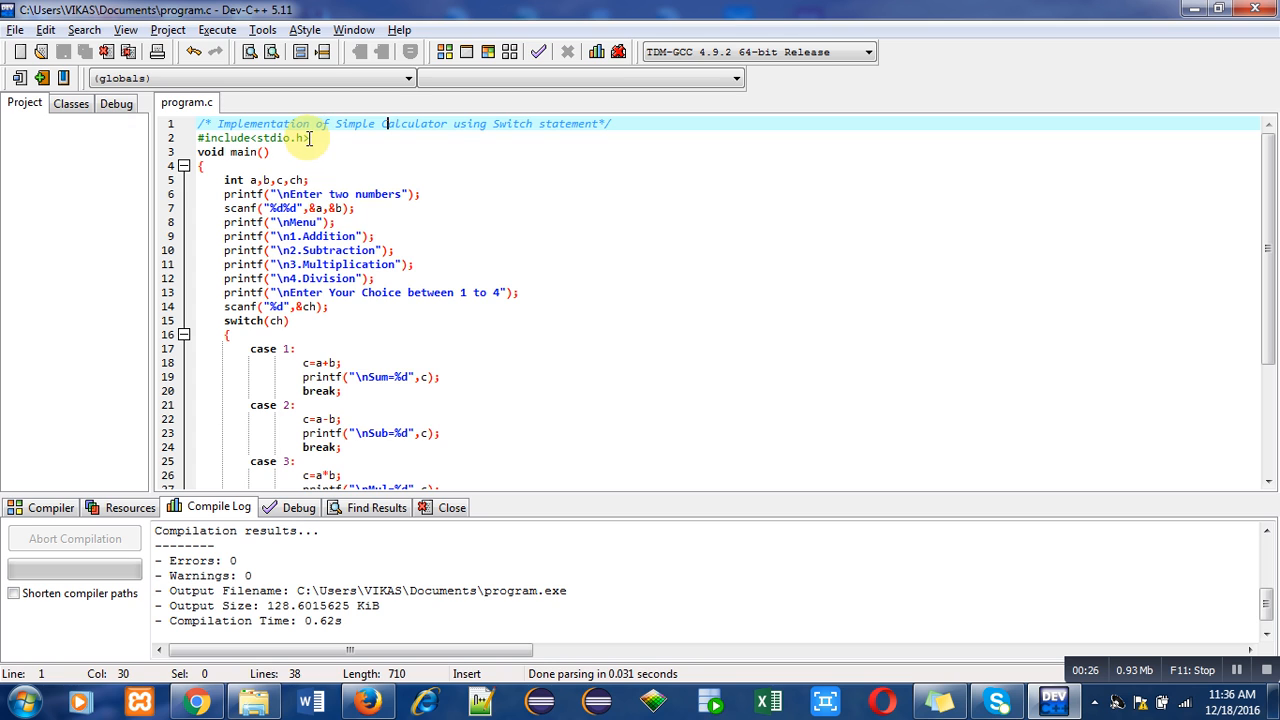
{"action": "mouse_move", "coordinate": [322, 142]}
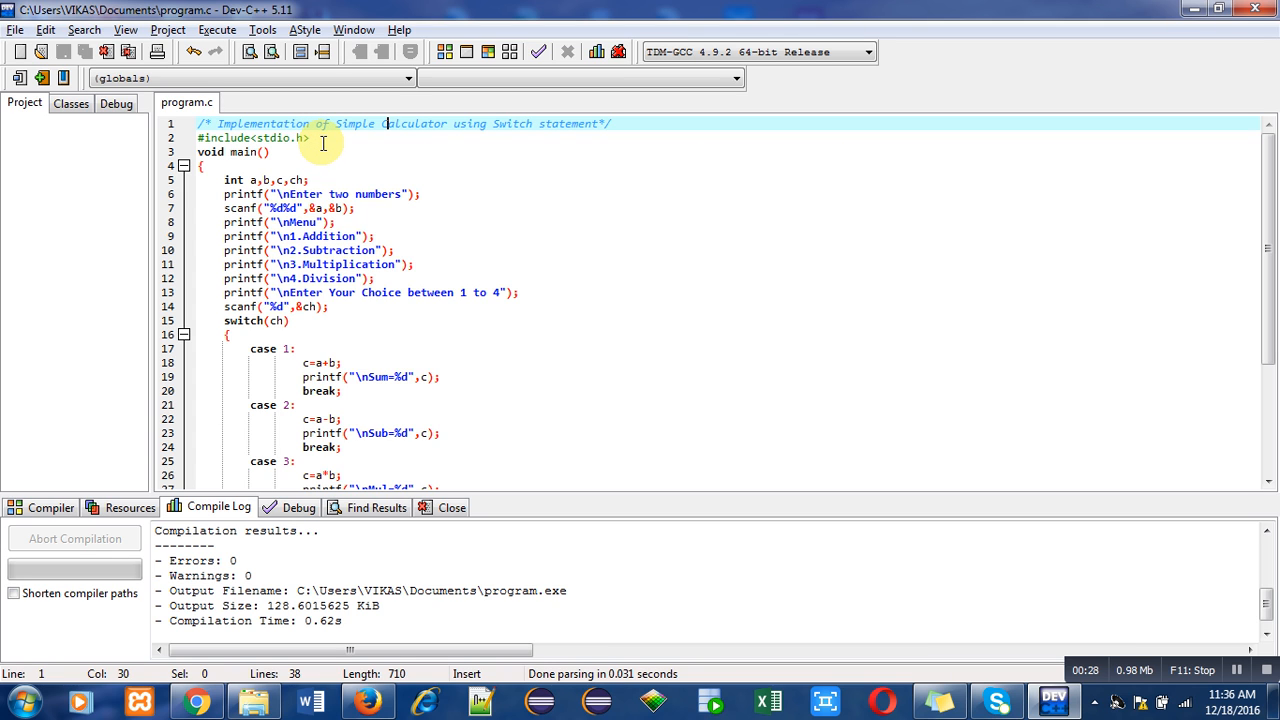
{"action": "mouse_move", "coordinate": [280, 152]}
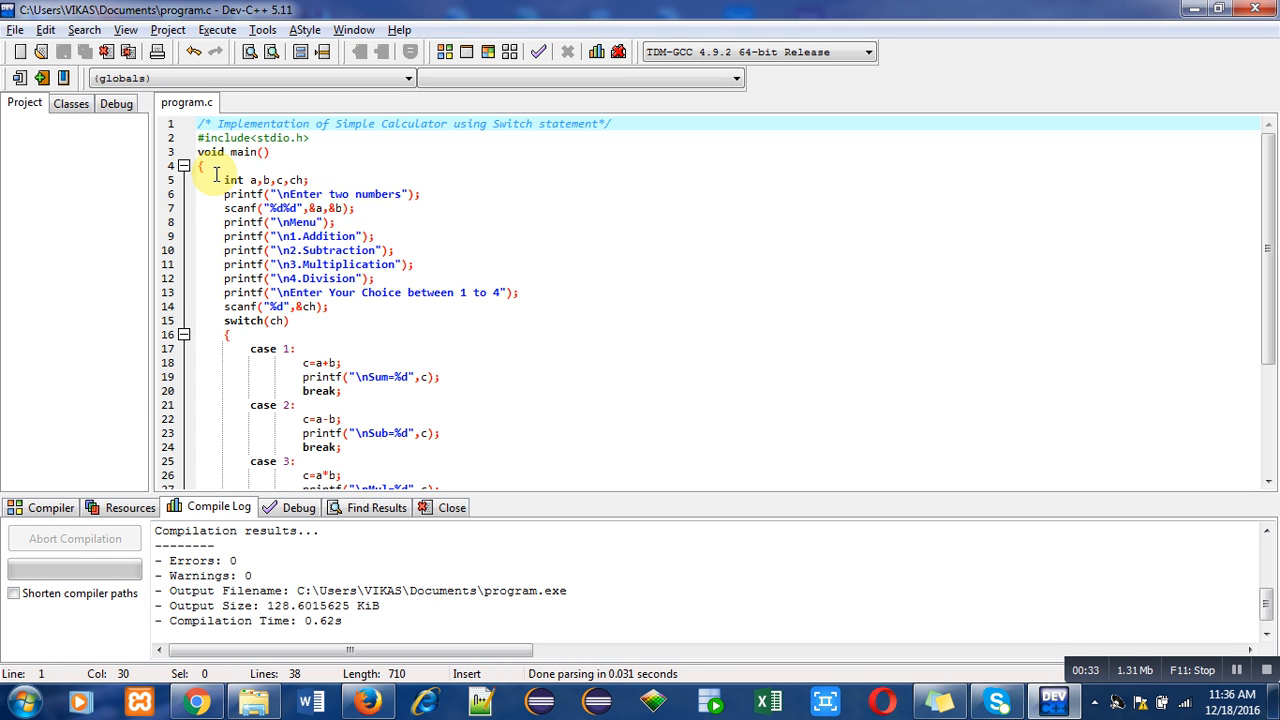
{"action": "mouse_move", "coordinate": [215, 250]}
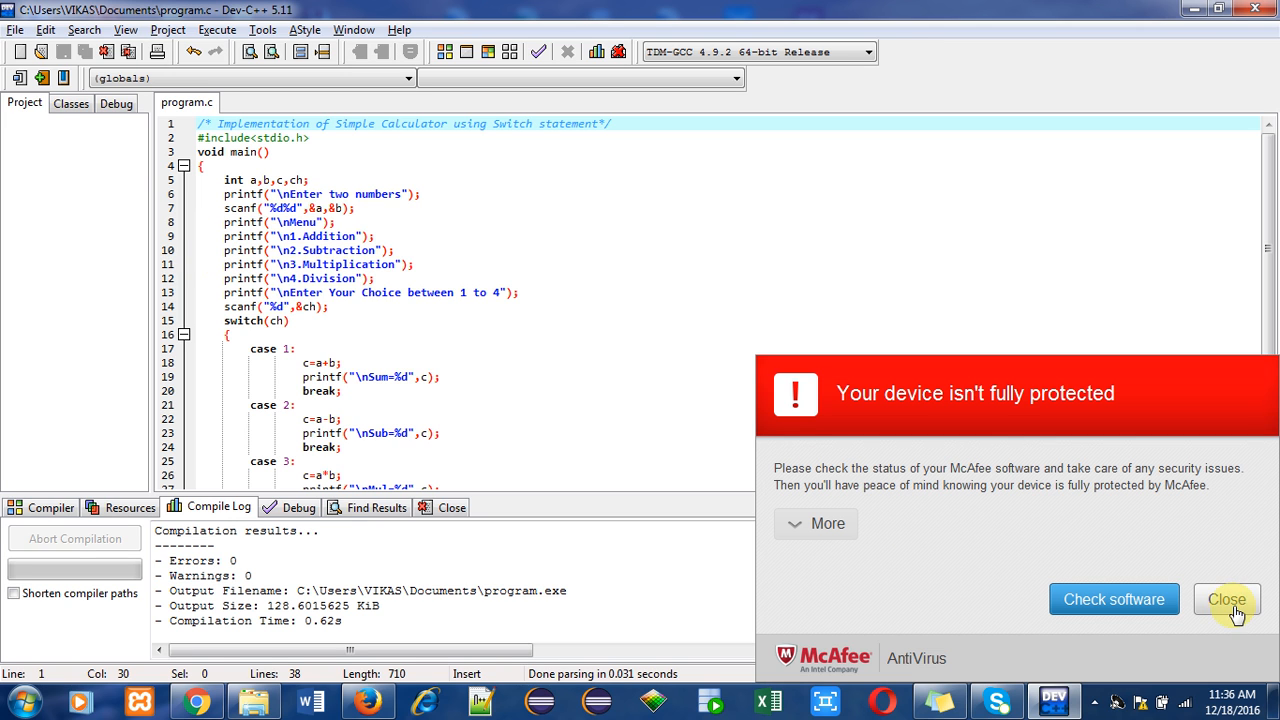
{"action": "left_click", "coordinate": [1226, 599]}
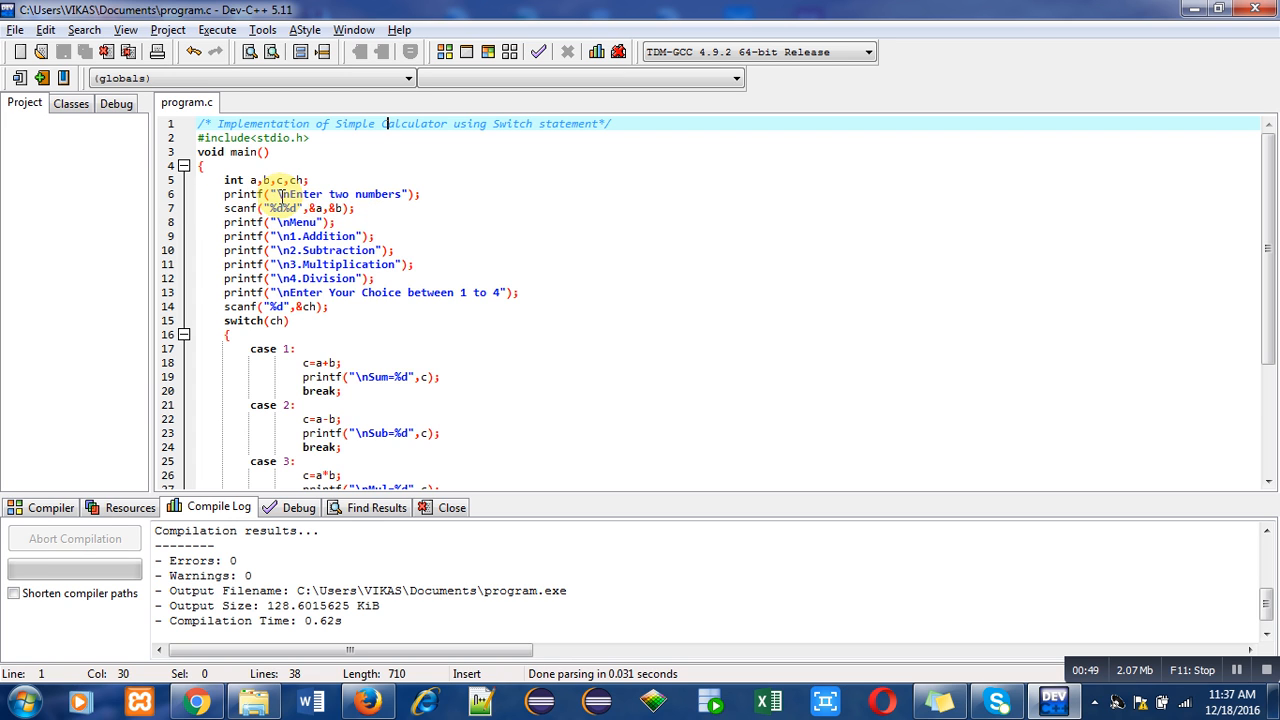
{"action": "mouse_move", "coordinate": [240, 208]}
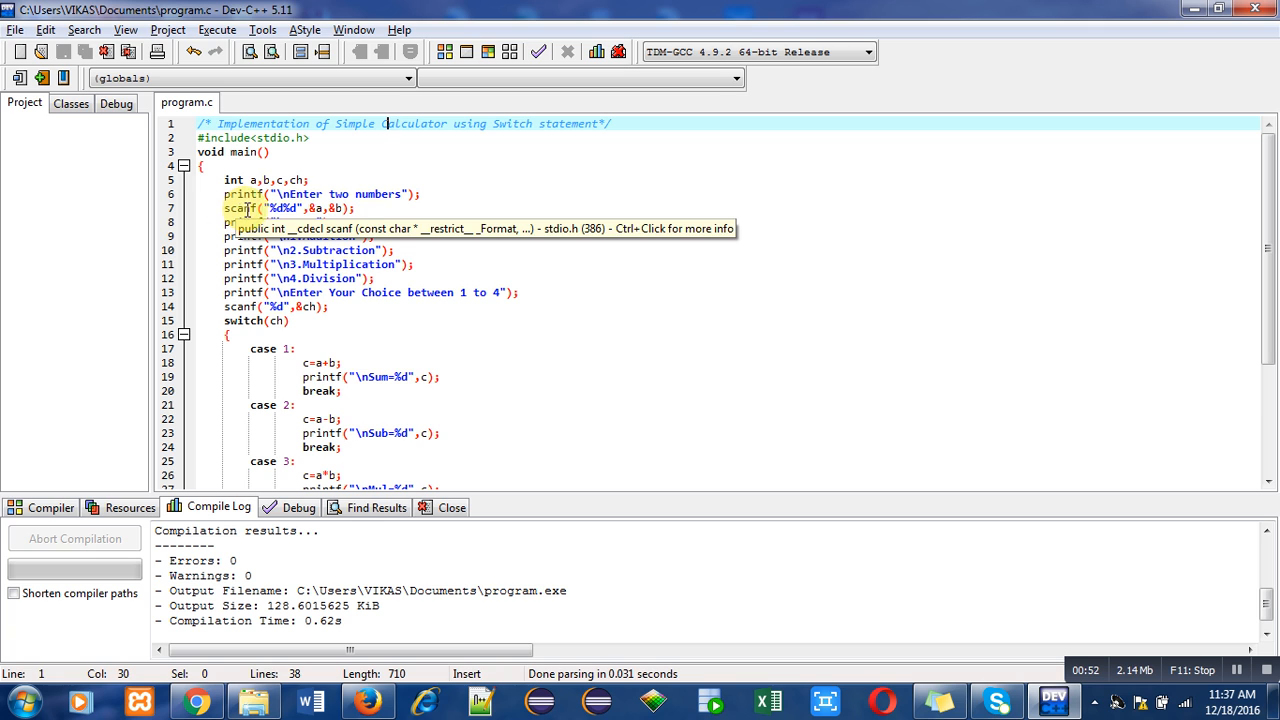
{"action": "left_click", "coordinate": [358, 208]}
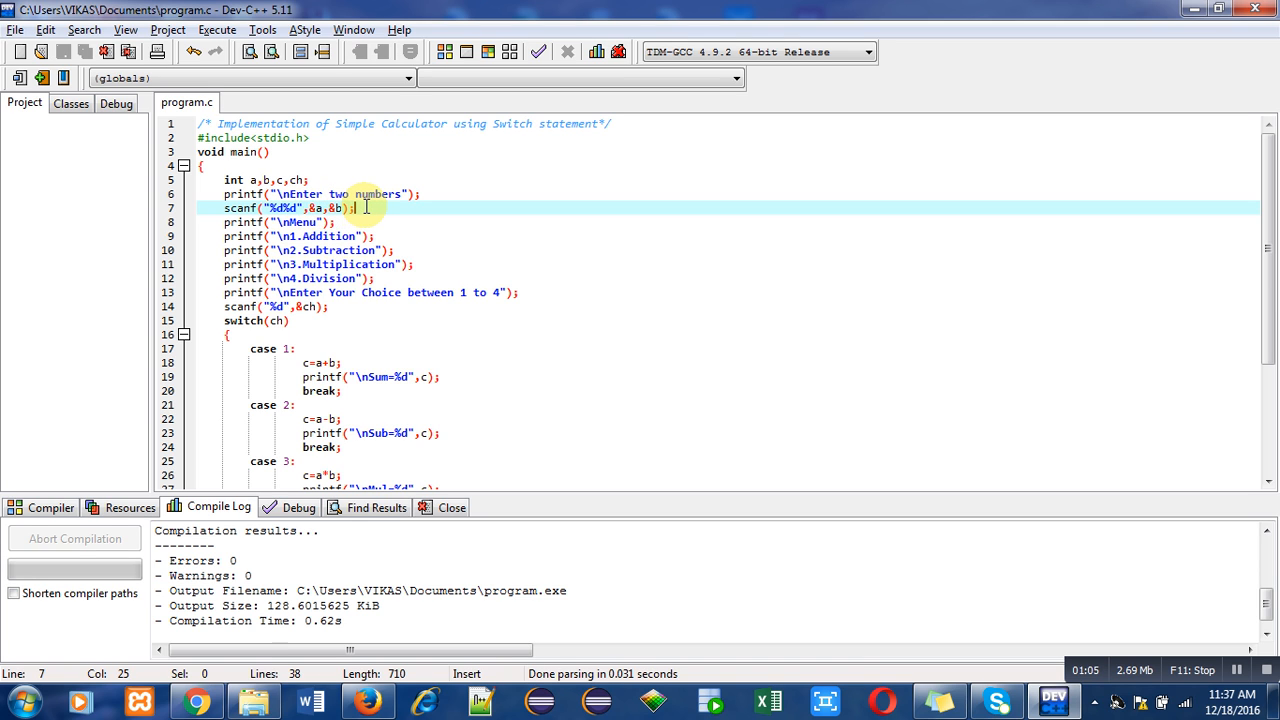
{"action": "mouse_move", "coordinate": [218, 228]}
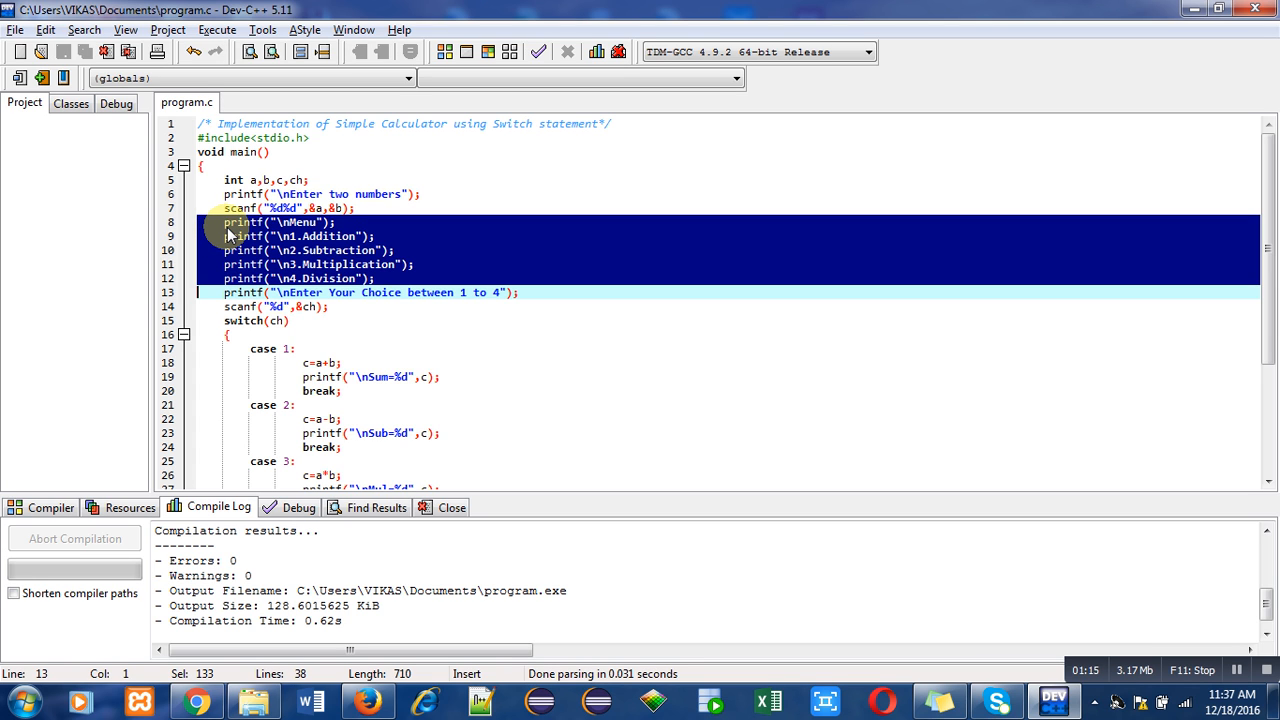
{"action": "left_click", "coordinate": [226, 222]}
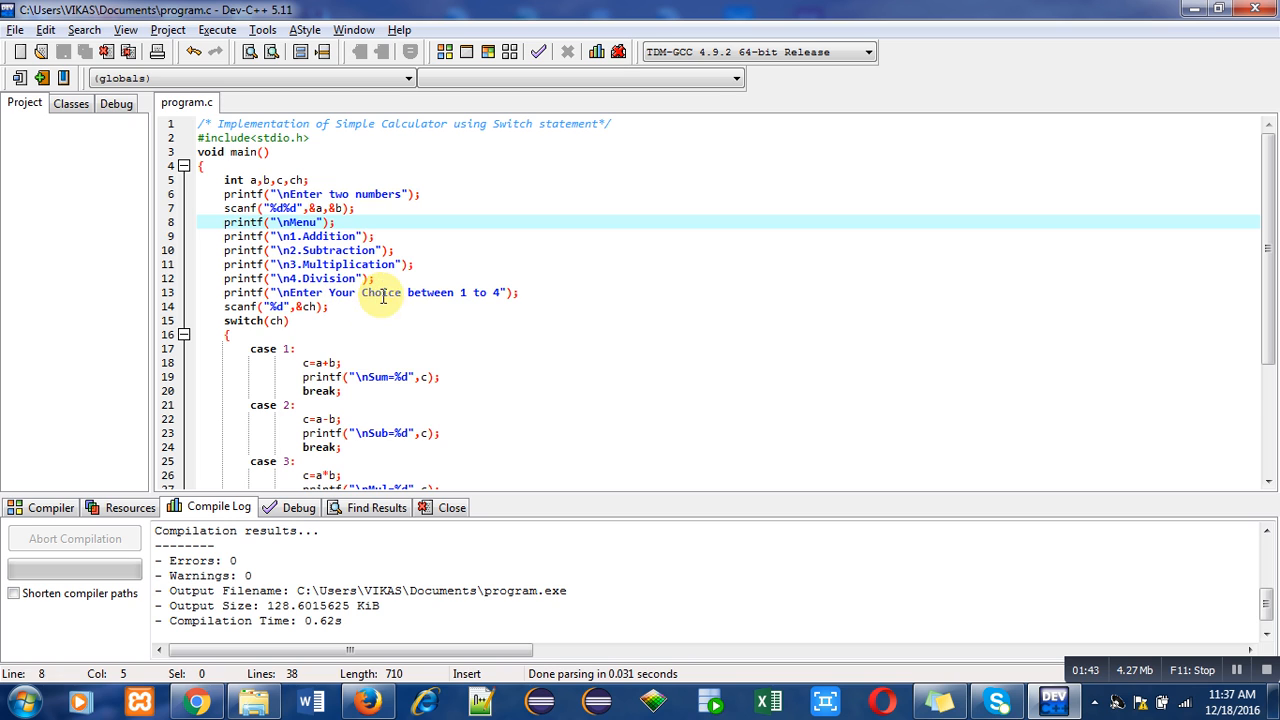
{"action": "mouse_move", "coordinate": [531, 297]}
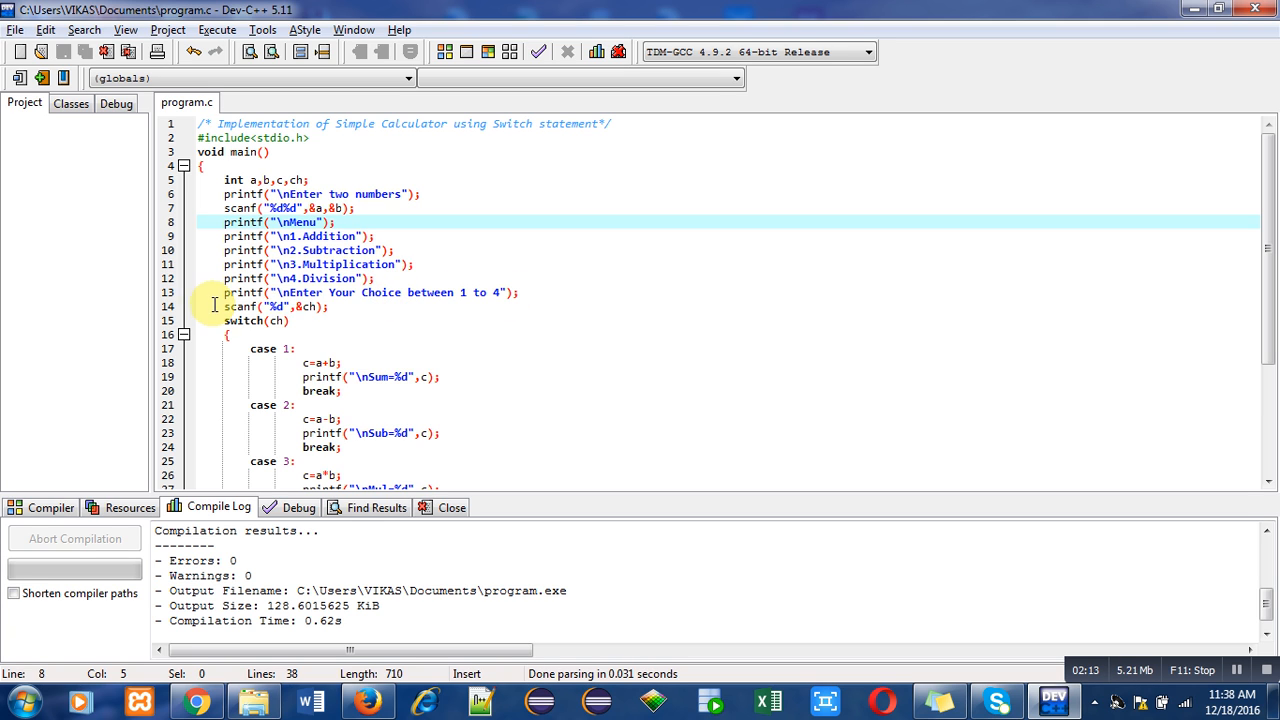
{"action": "left_click", "coordinate": [330, 306]}
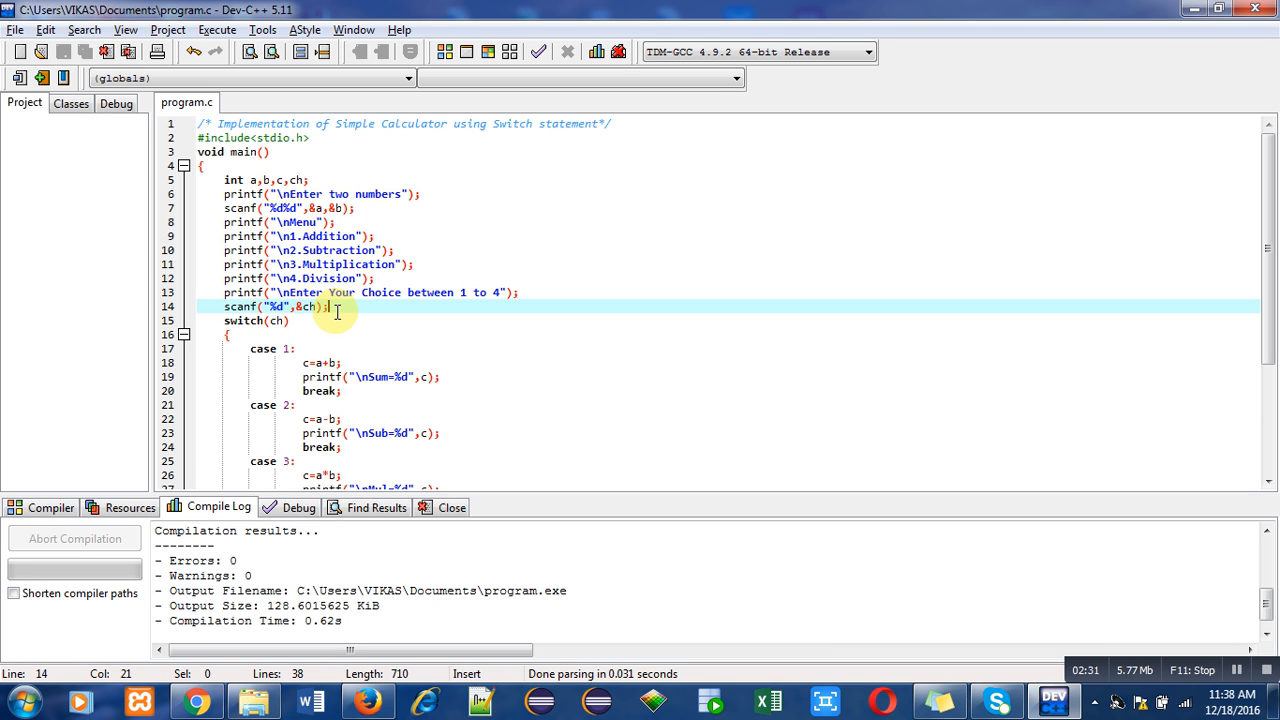
{"action": "left_click", "coordinate": [225, 320]}
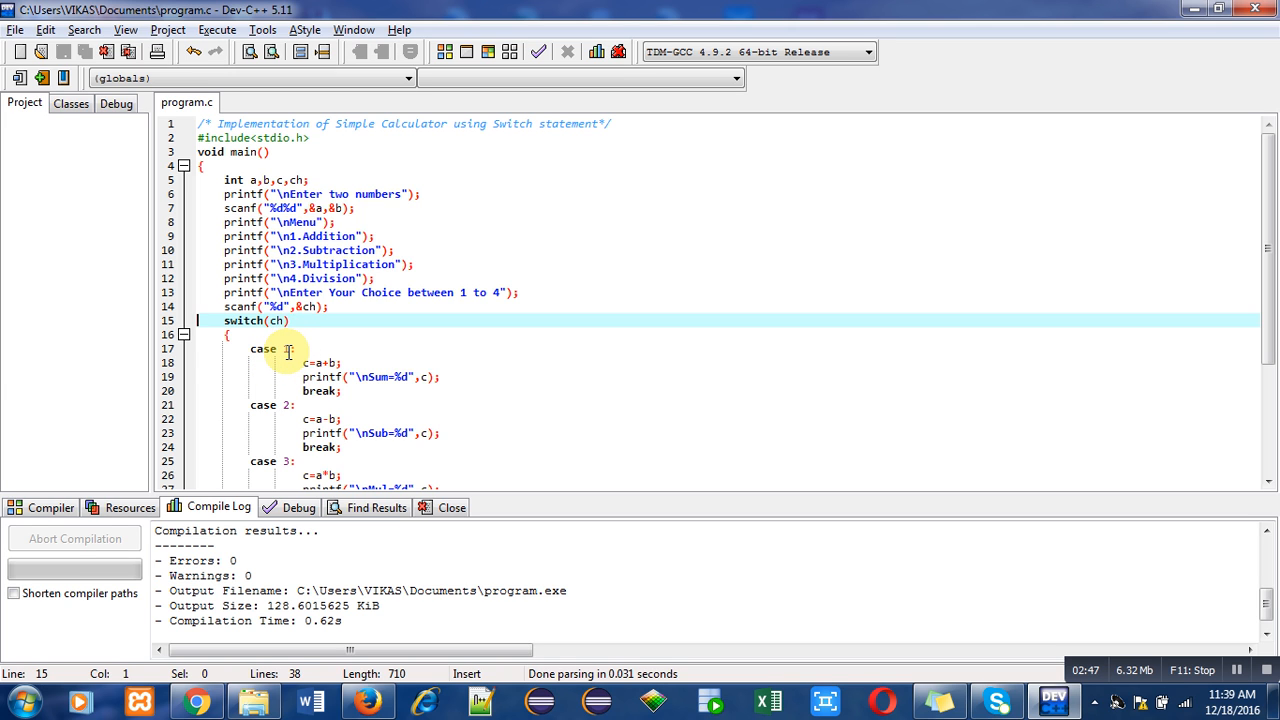
{"action": "left_click_drag", "start_coordinate": [296, 349], "coordinate": [296, 404]}
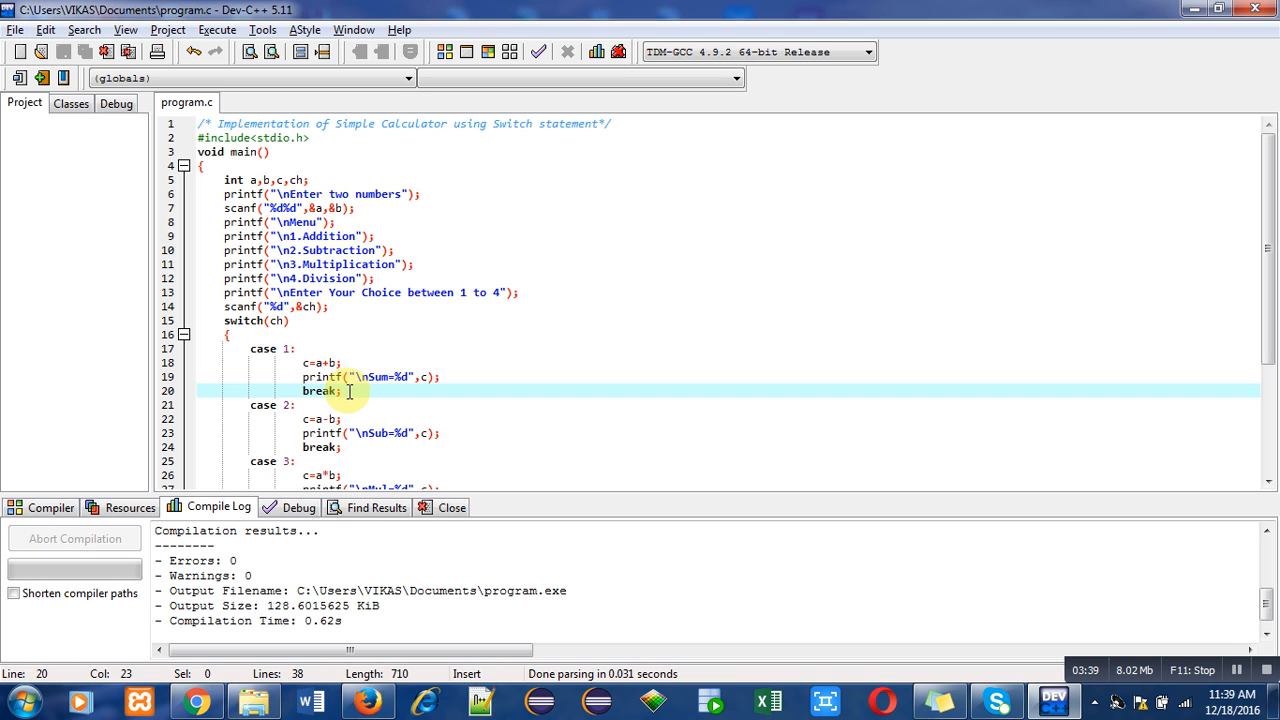
{"action": "mouse_move", "coordinate": [263, 405]}
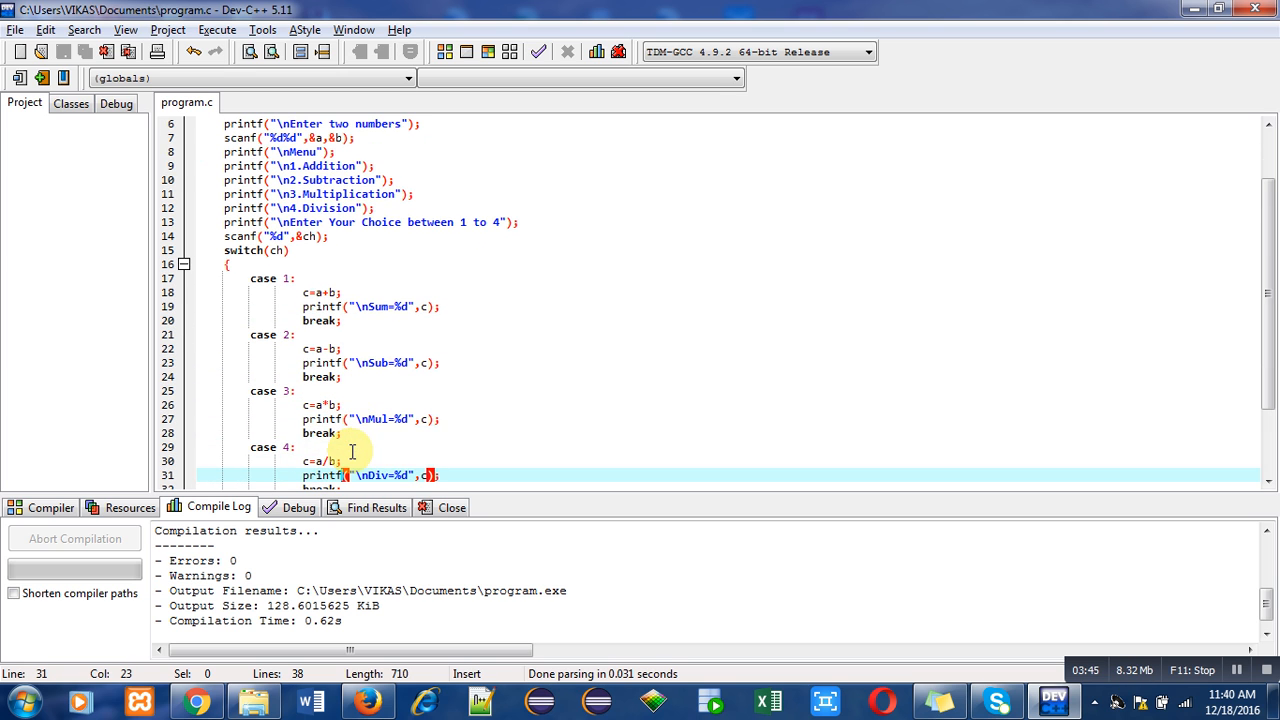
{"action": "mouse_move", "coordinate": [357, 430]}
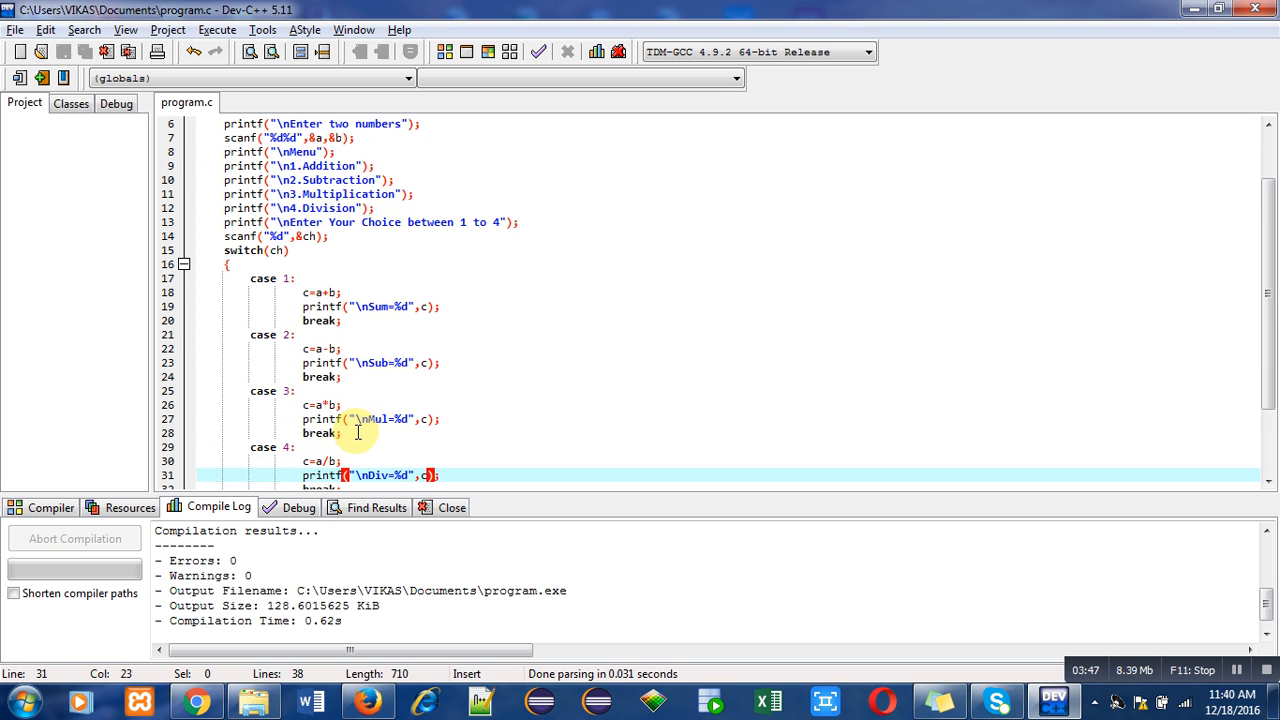
{"action": "scroll", "scroll_direction": "down", "scroll_amount": 3}
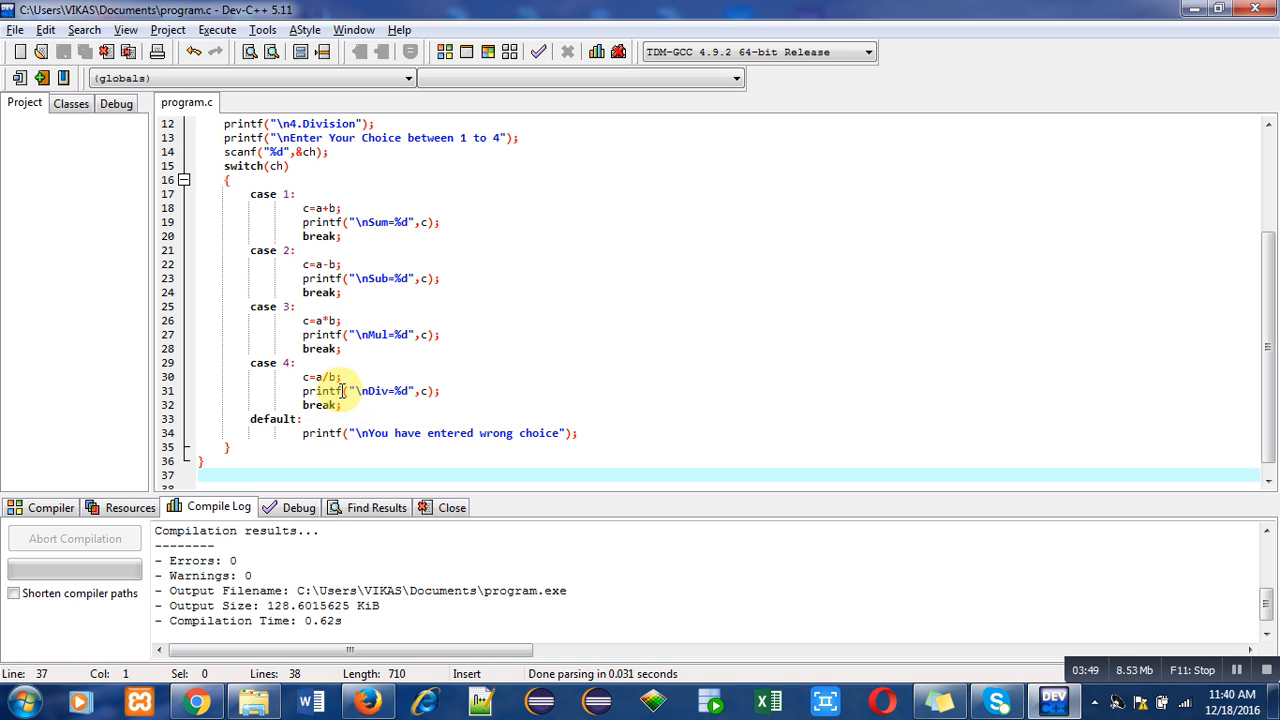
{"action": "mouse_move", "coordinate": [375, 402]}
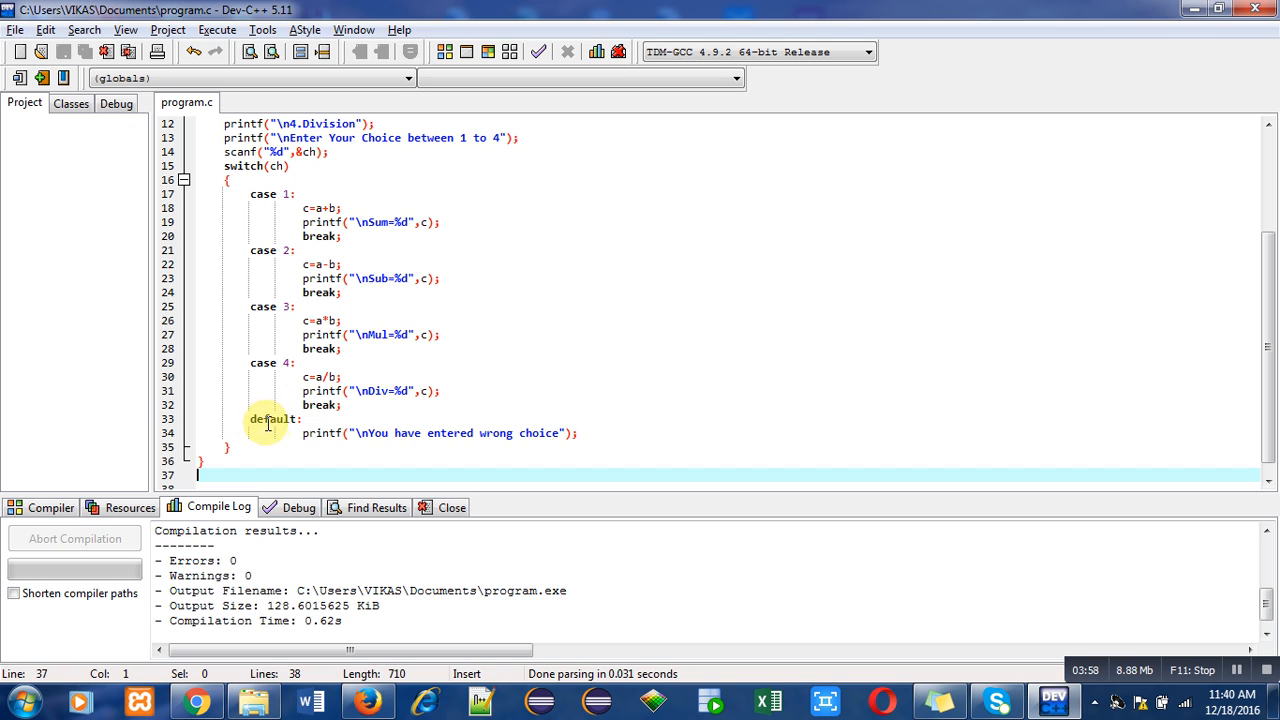
{"action": "mouse_move", "coordinate": [322, 432]}
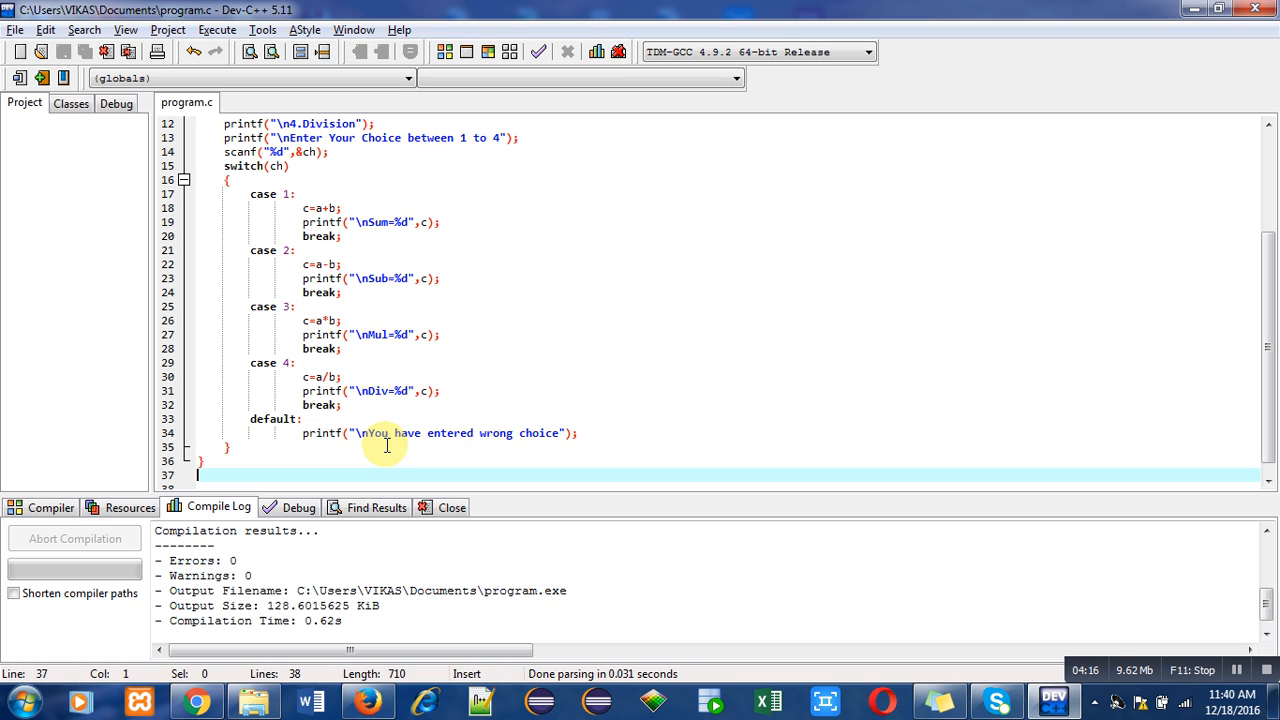
{"action": "mouse_move", "coordinate": [350, 454]}
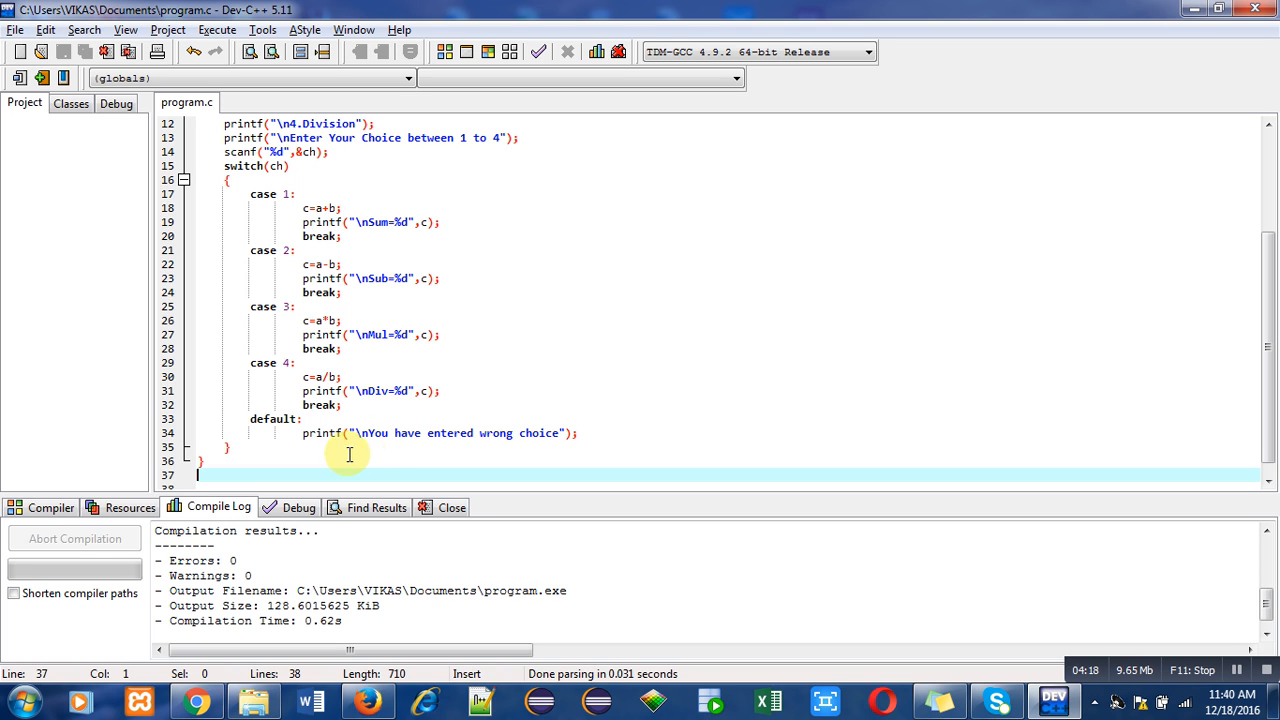
{"action": "left_click", "coordinate": [250, 447]}
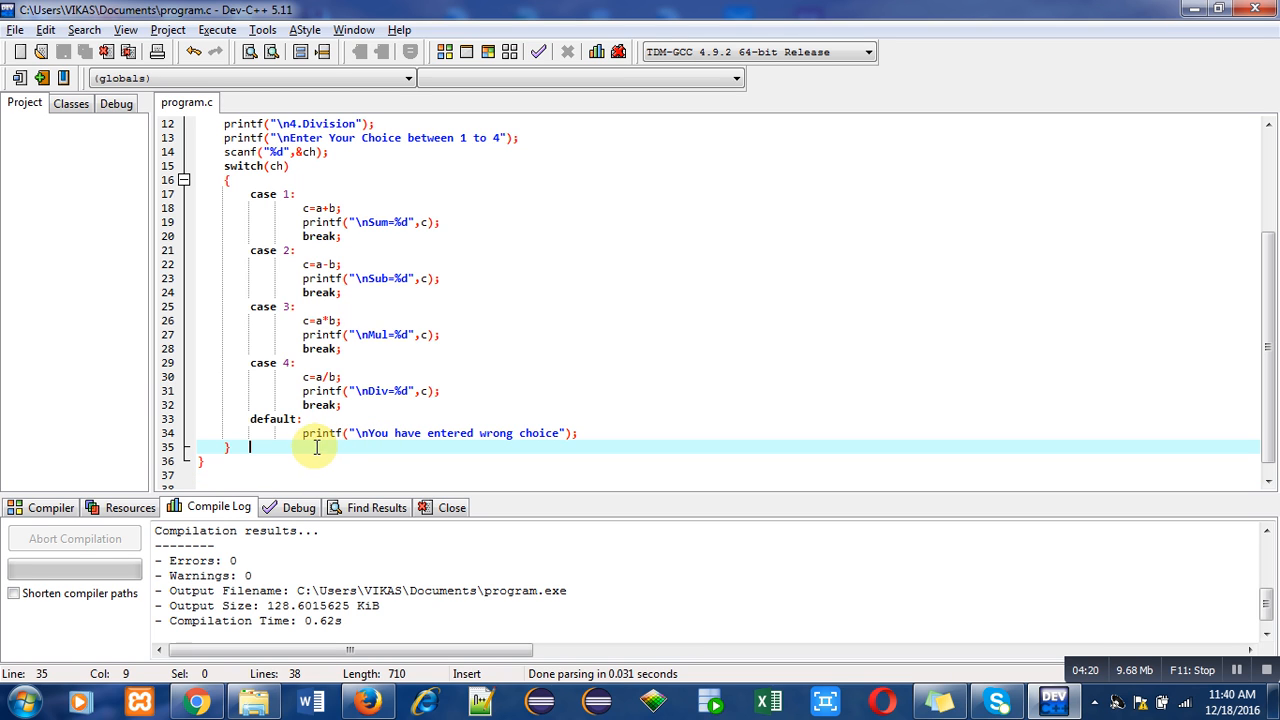
{"action": "left_click", "coordinate": [217, 29]}
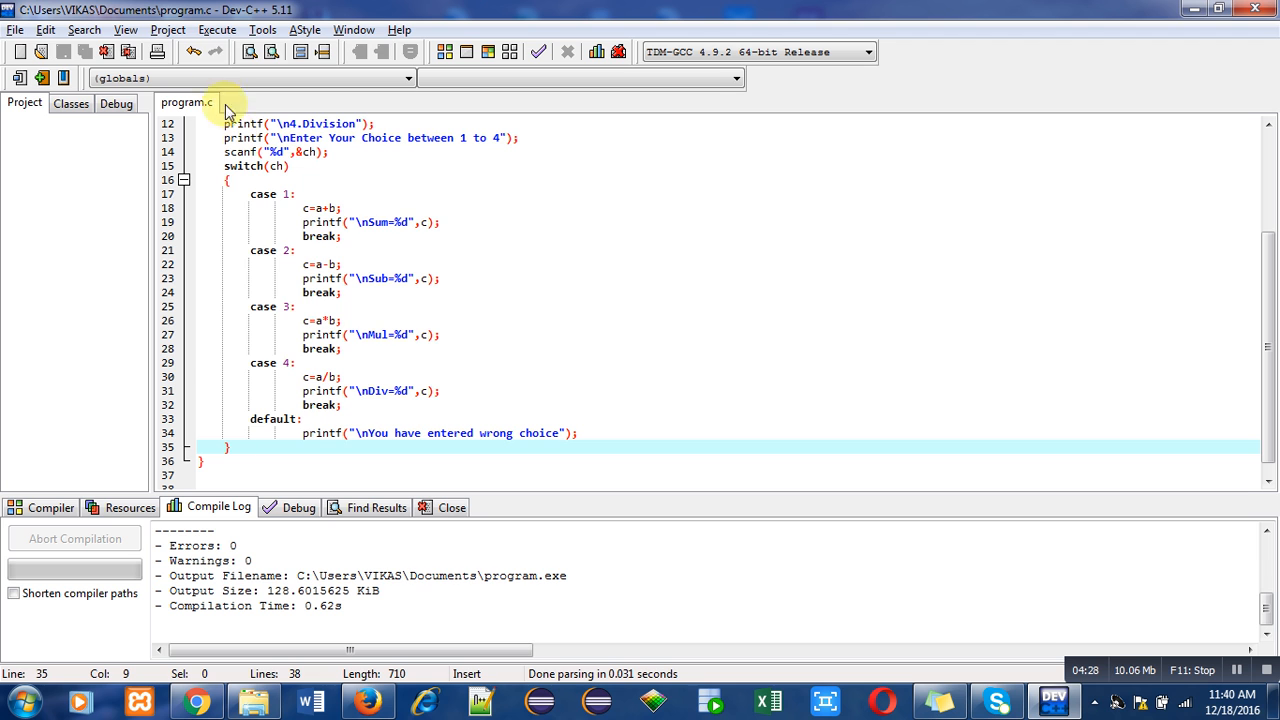
Run the compiled calculator from the Execute menu
{"action": "left_click", "coordinate": [217, 29]}
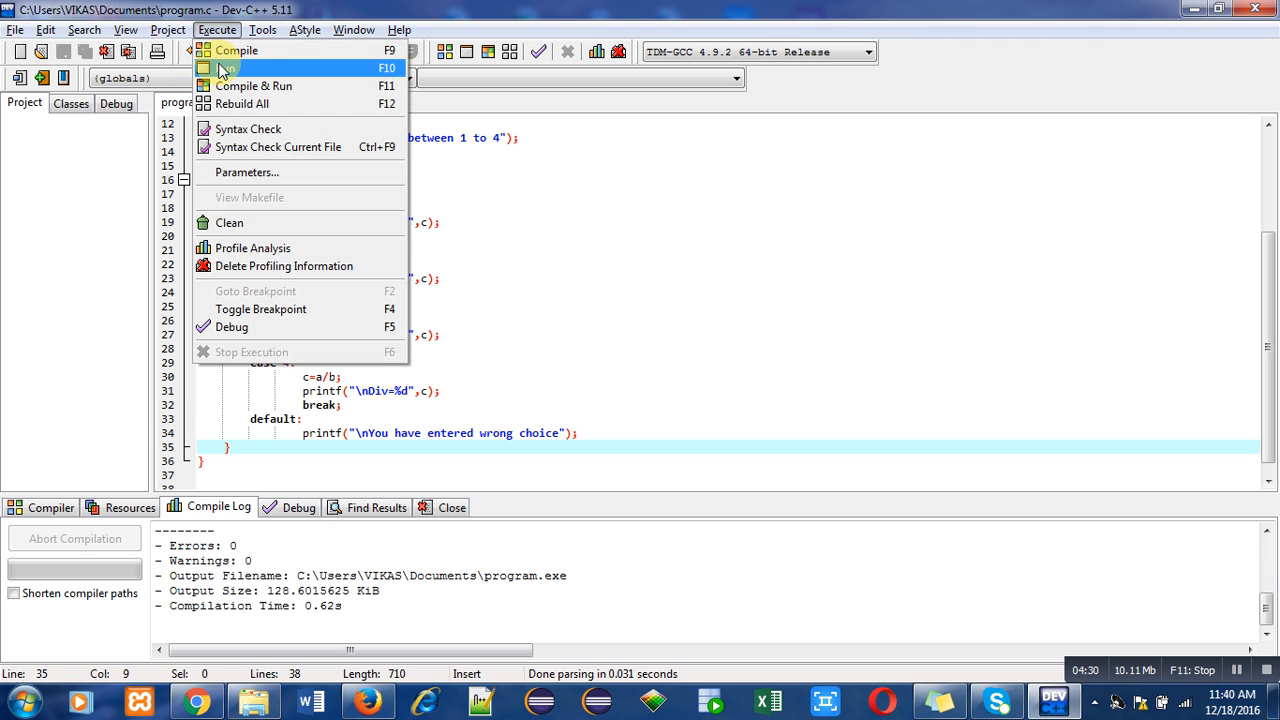
{"action": "left_click", "coordinate": [226, 68]}
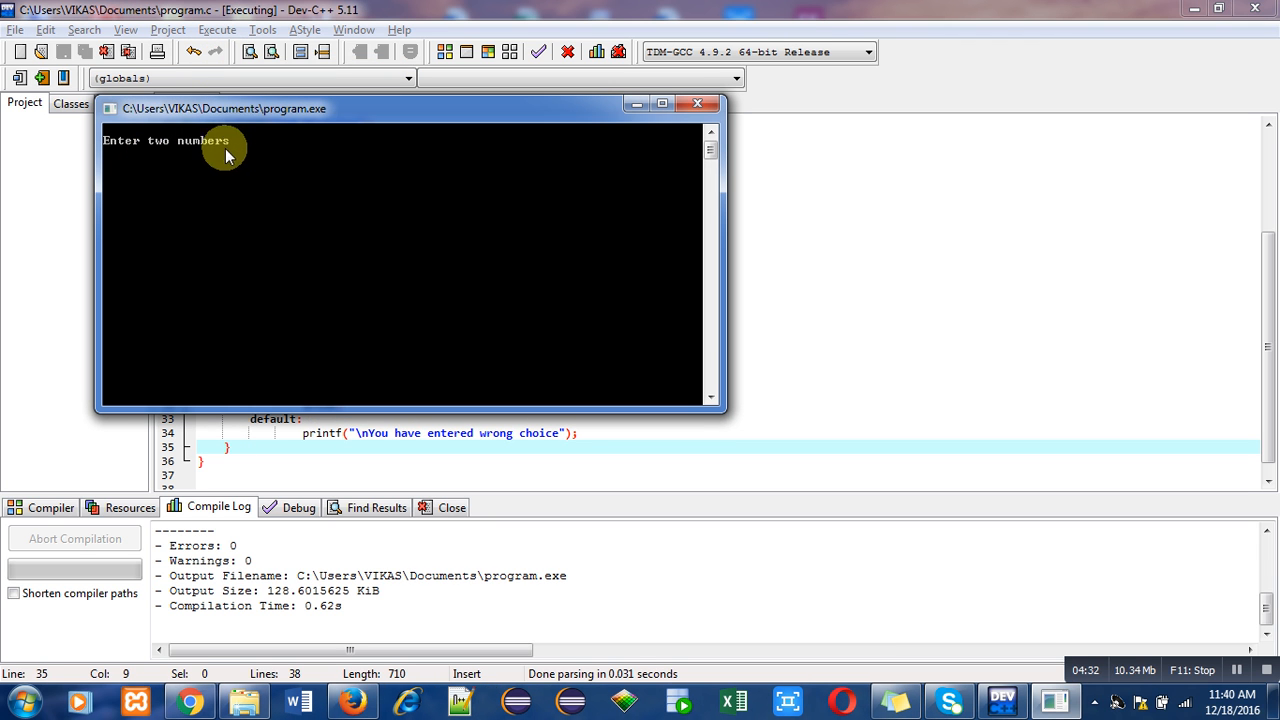
{"action": "mouse_move", "coordinate": [262, 152]}
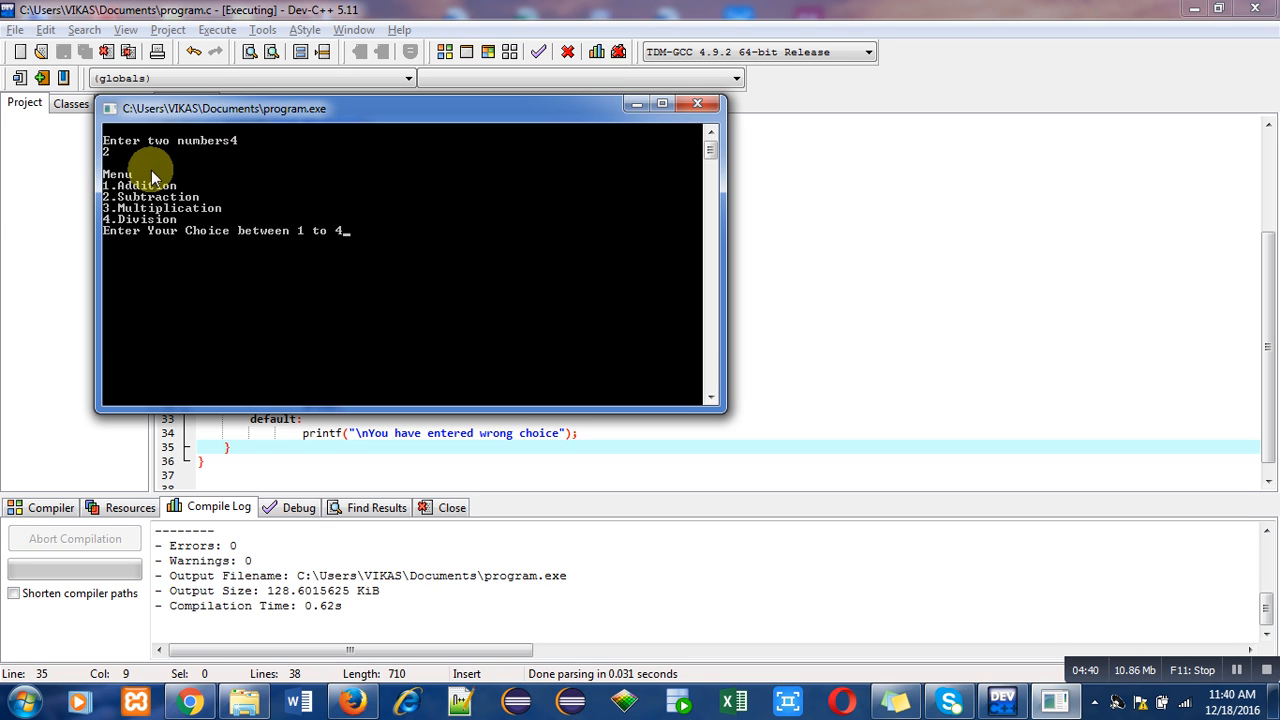
{"action": "mouse_move", "coordinate": [135, 195]}
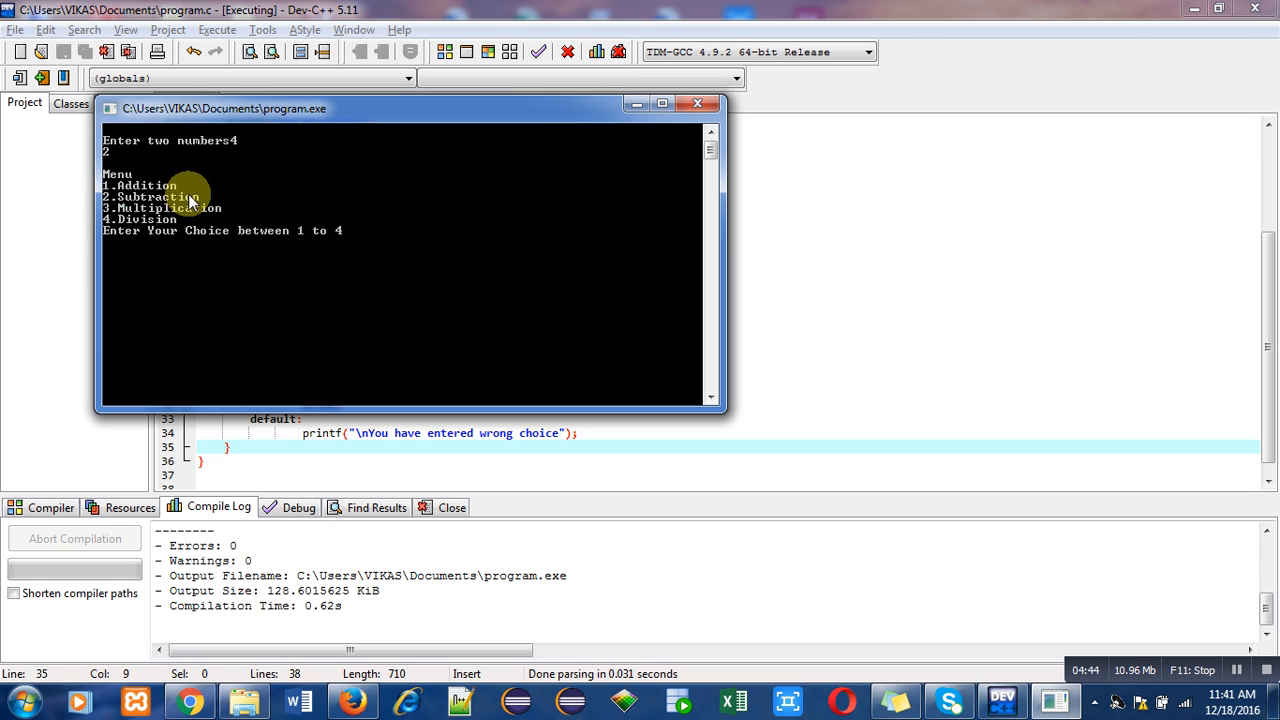
{"action": "mouse_move", "coordinate": [120, 225]}
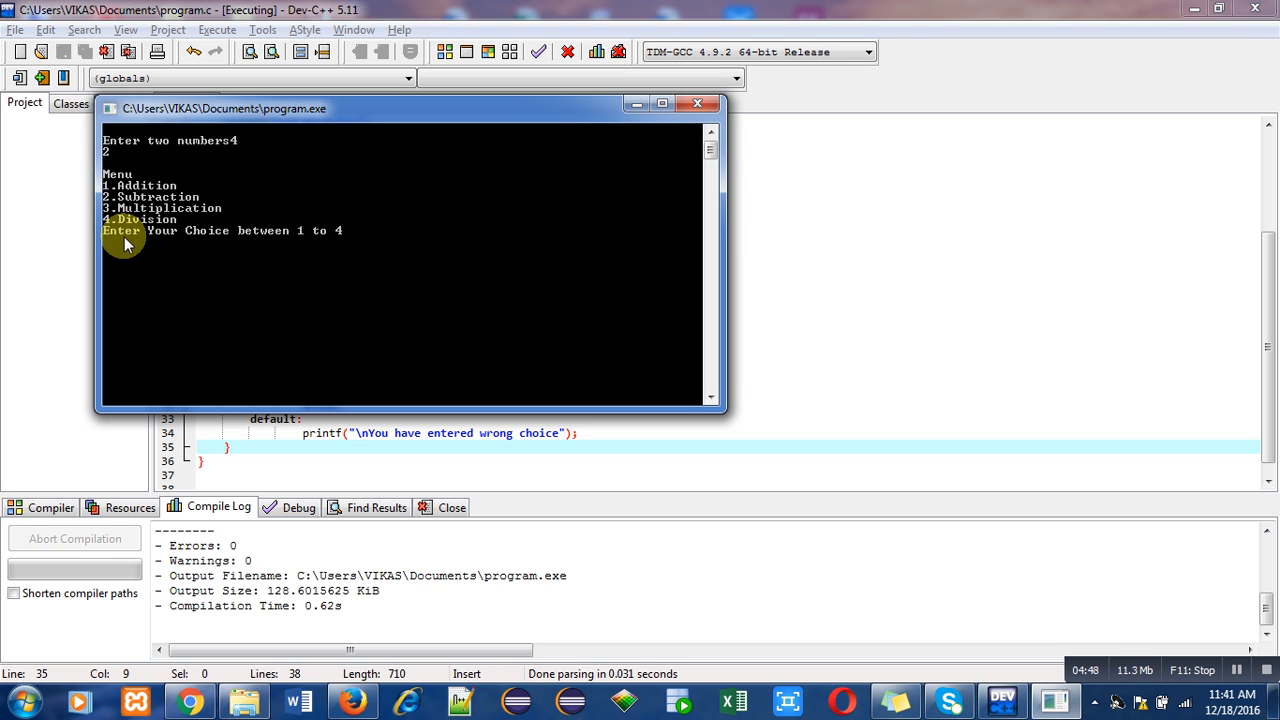
{"action": "mouse_move", "coordinate": [362, 238]}
{"action": "type", "text": "2"}
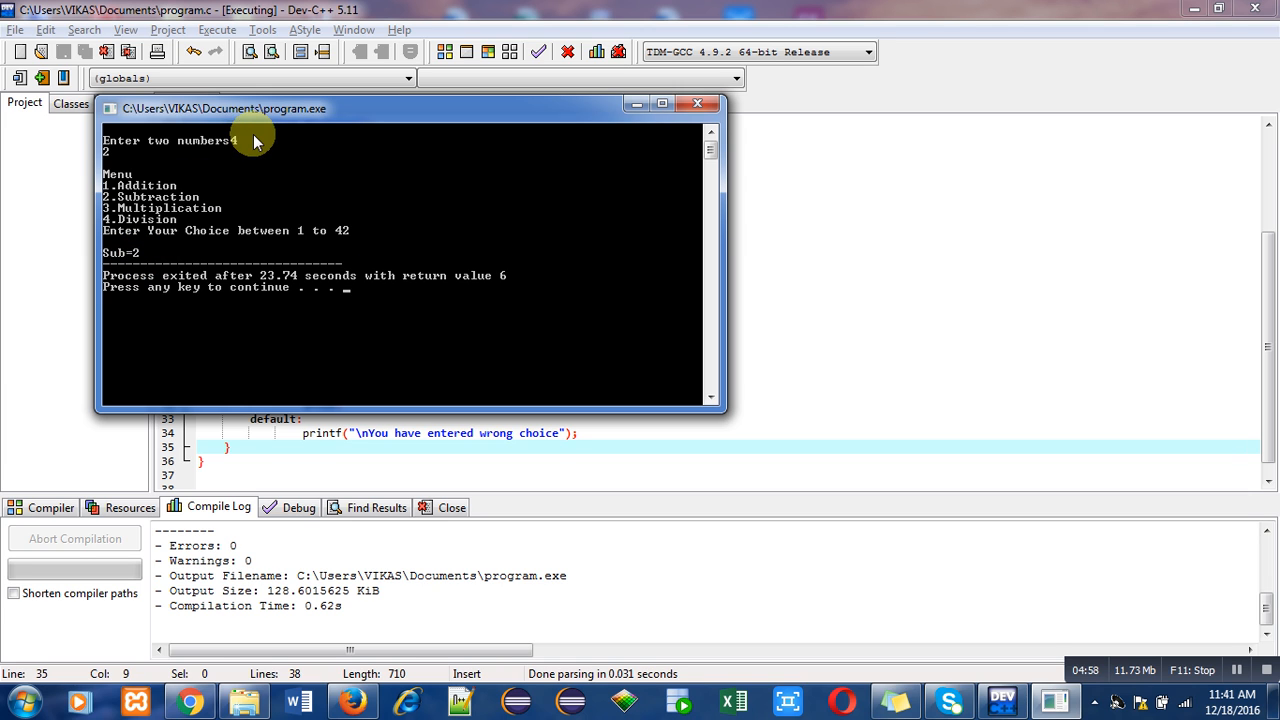
{"action": "mouse_move", "coordinate": [230, 150]}
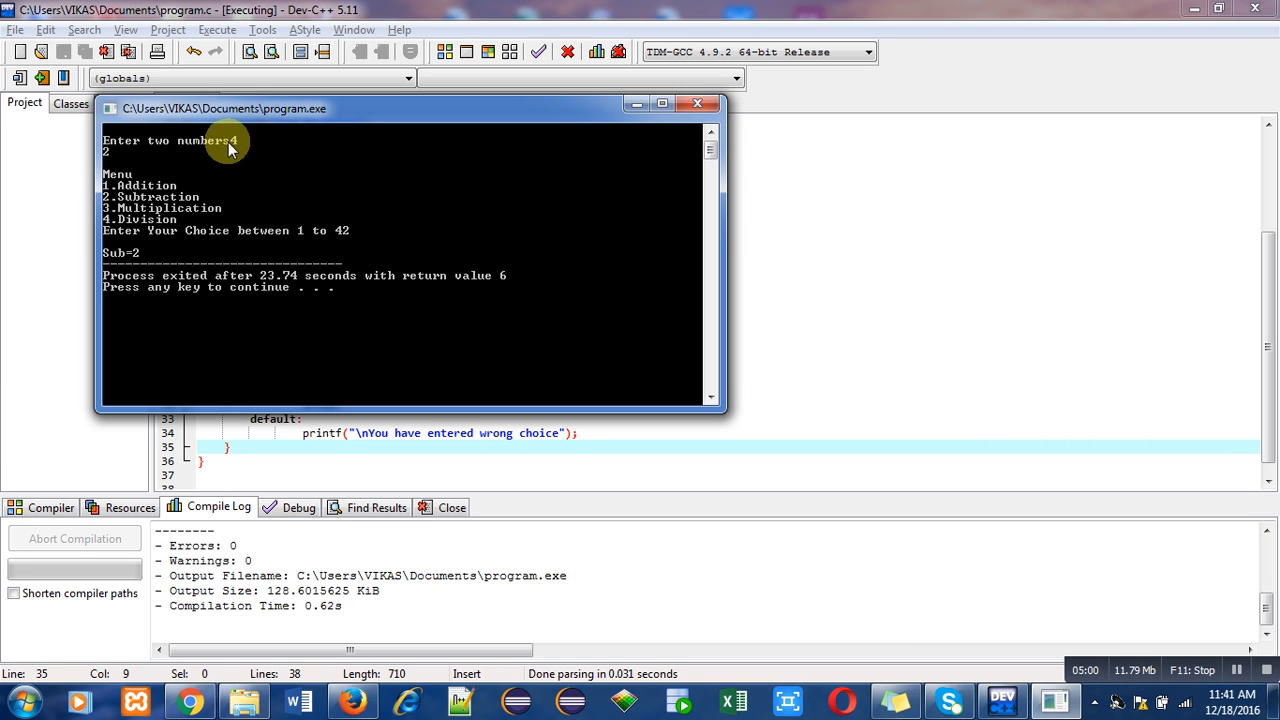
{"action": "mouse_move", "coordinate": [155, 260]}
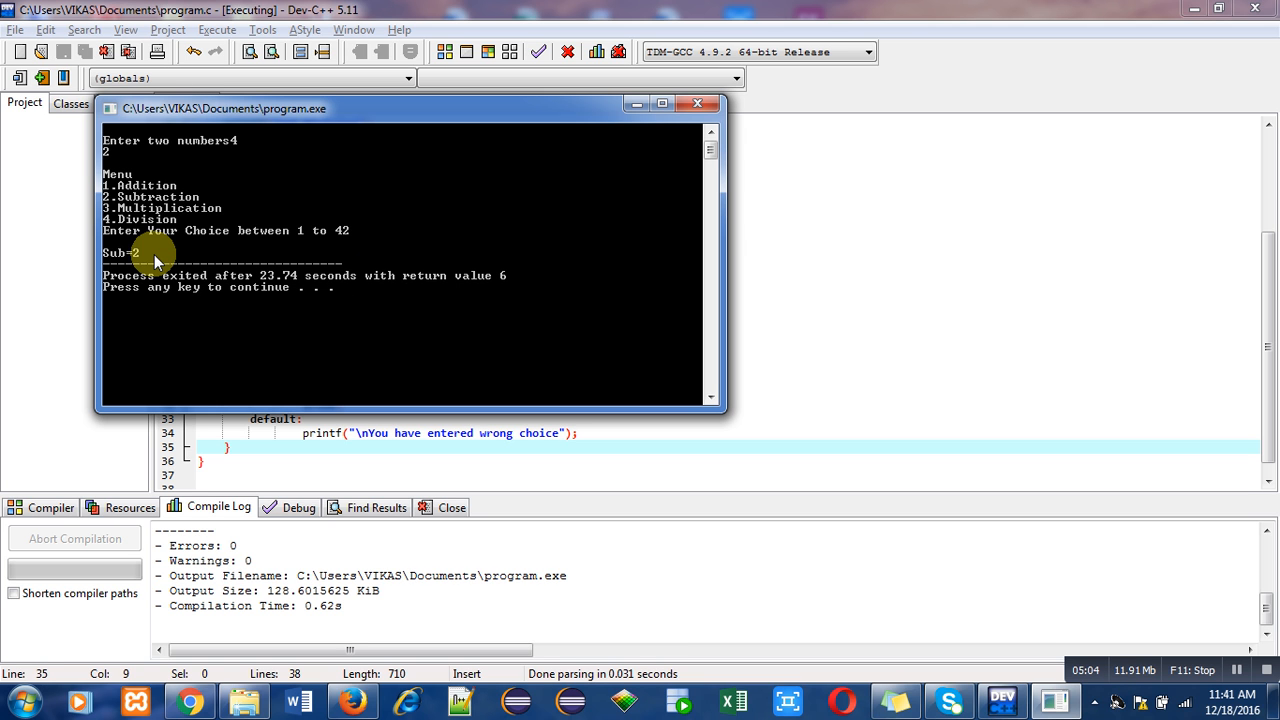
Rerun the calculator with numbers 2 and 6 and invalid menu choice 5
{"action": "left_click", "coordinate": [697, 103]}
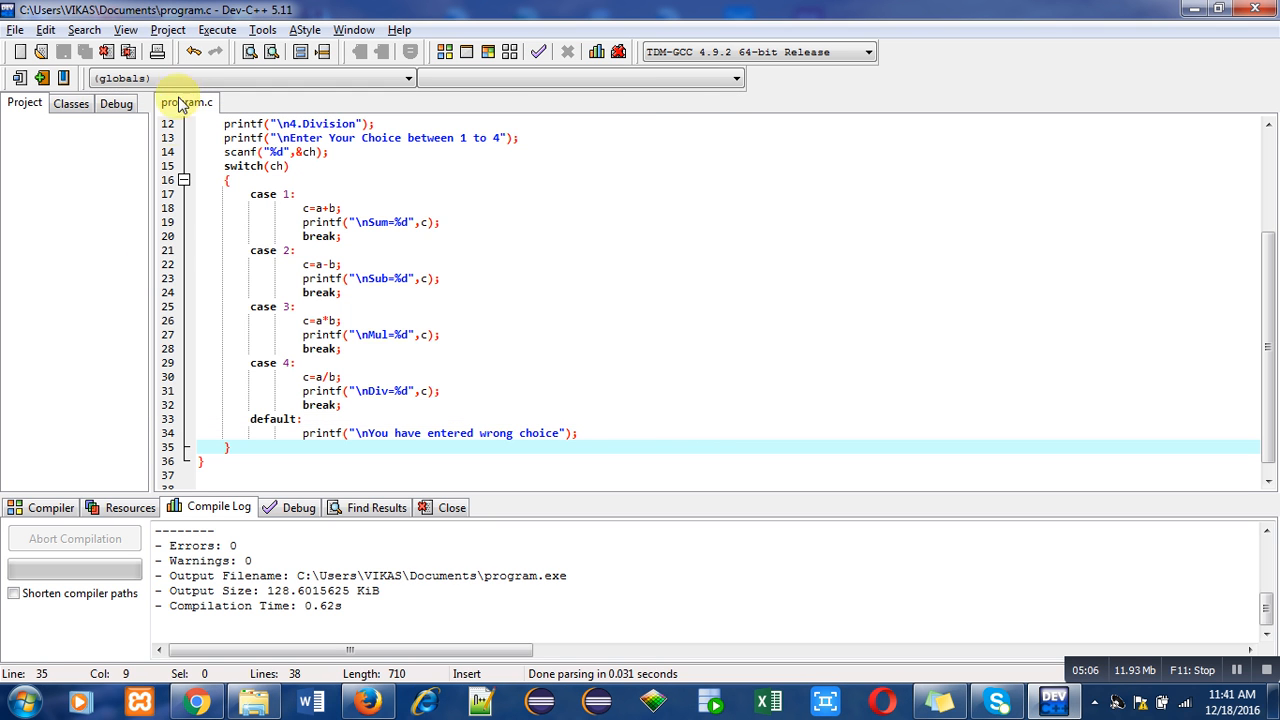
{"action": "left_click", "coordinate": [216, 29]}
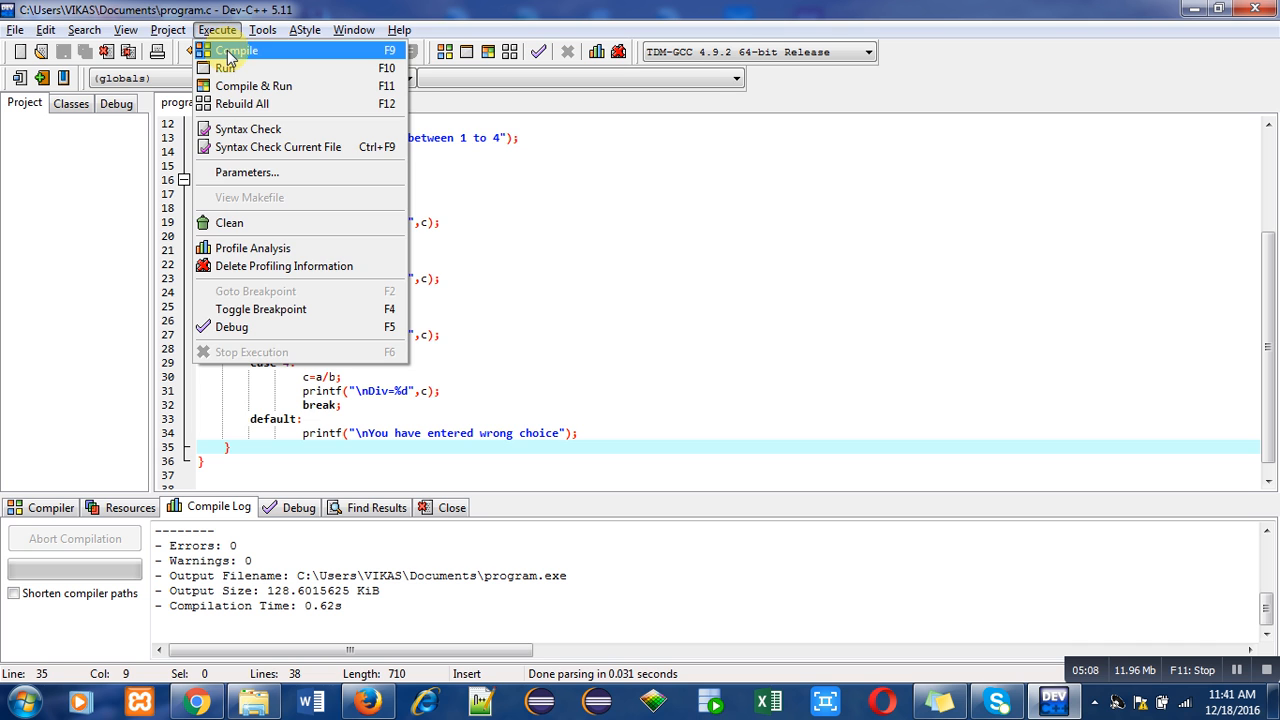
{"action": "left_click", "coordinate": [253, 85]}
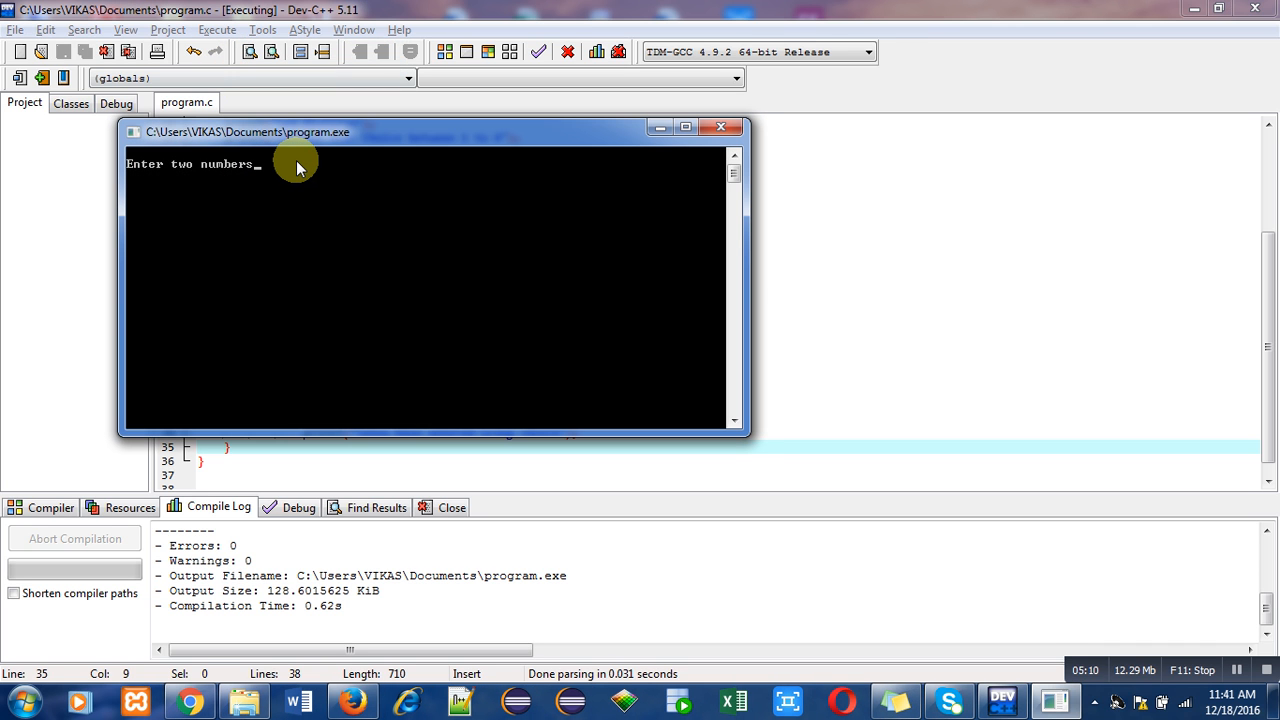
{"action": "type", "text": "2"}
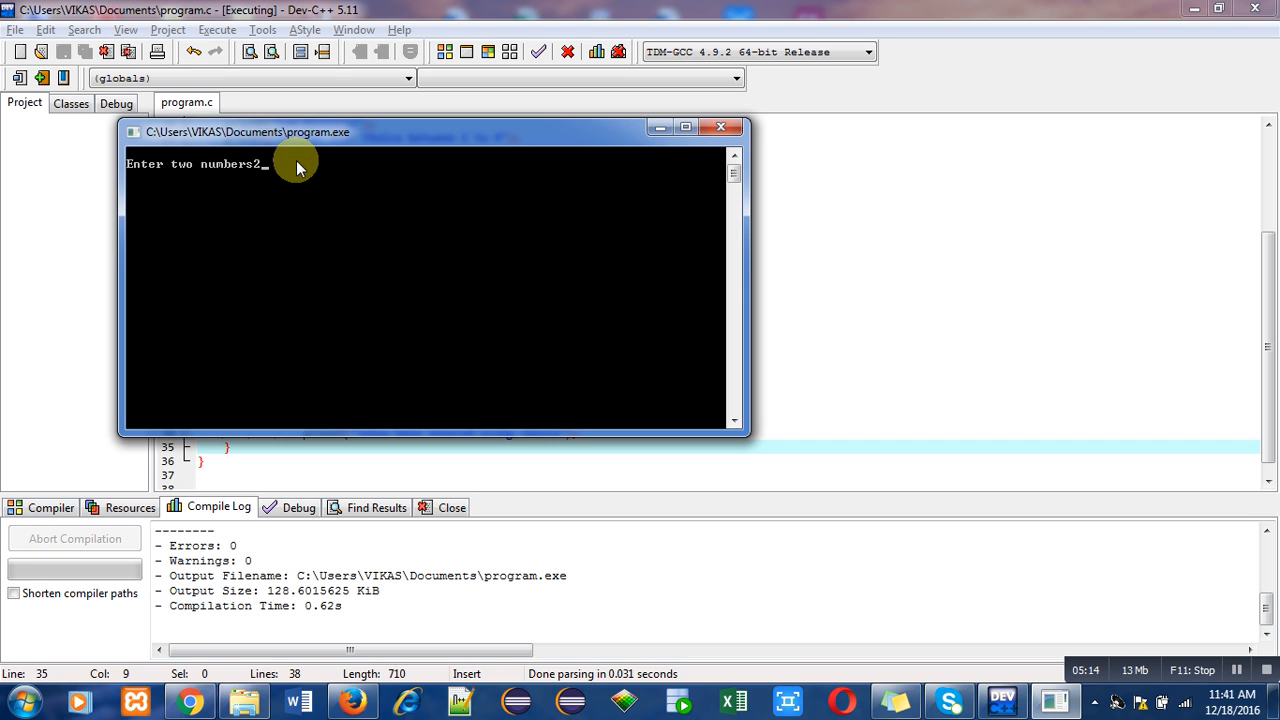
{"action": "key", "text": "Return"}
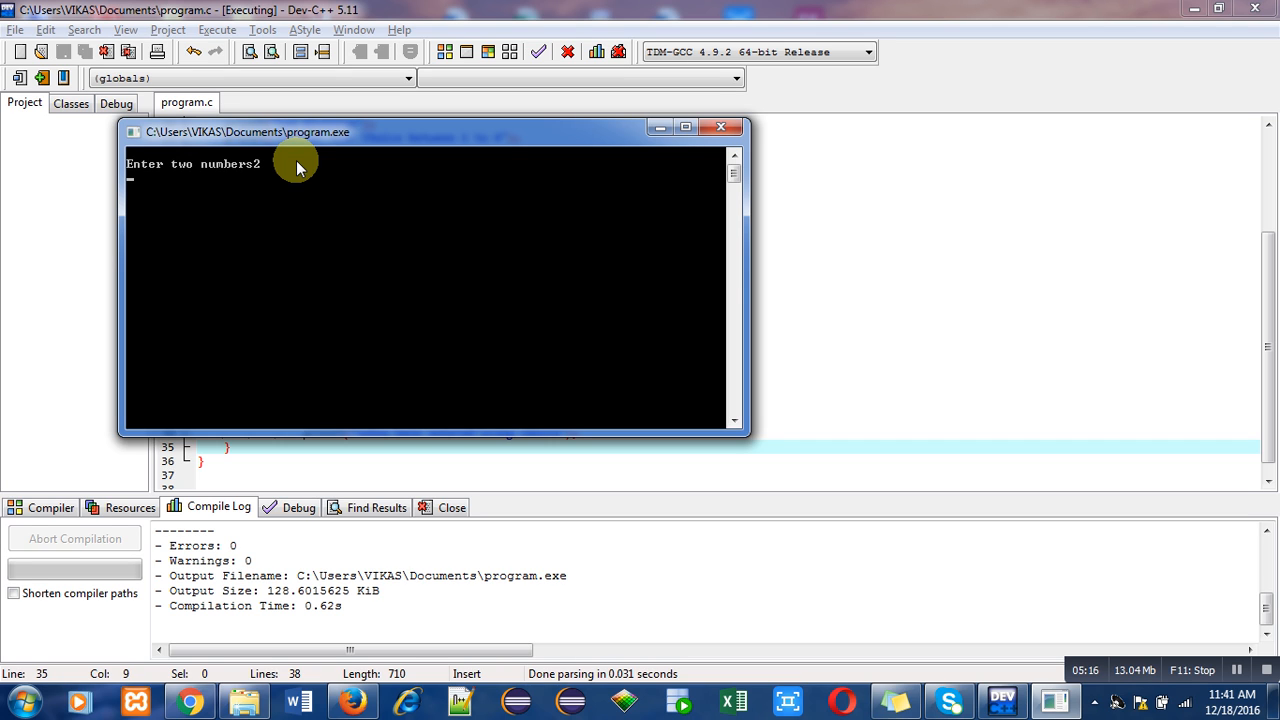
{"action": "type", "text": "6"}
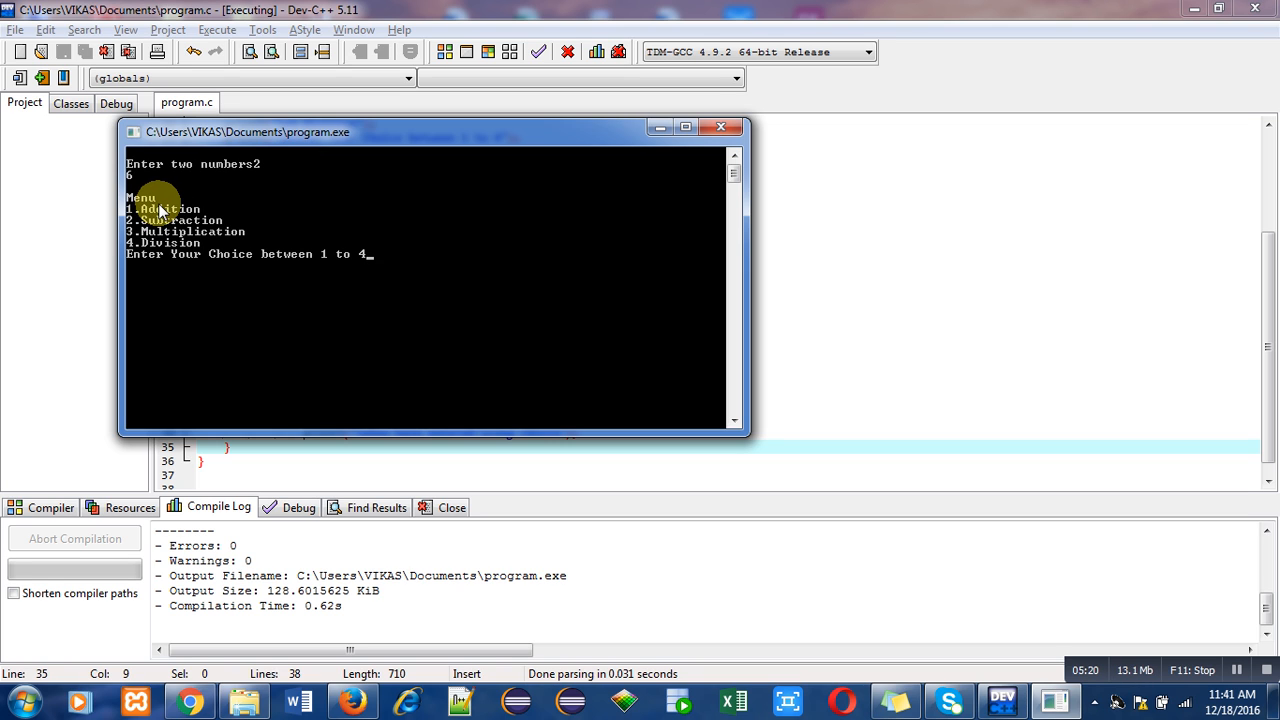
{"action": "mouse_move", "coordinate": [500, 253]}
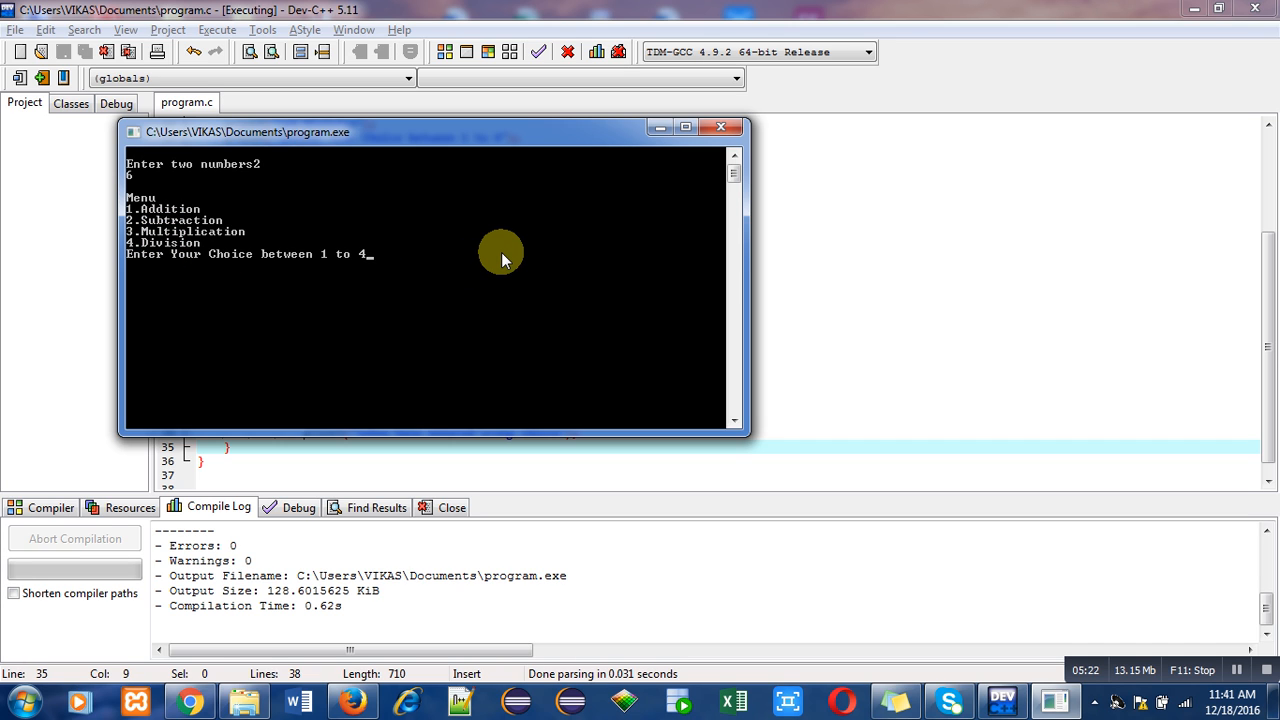
{"action": "type", "text": "5"}
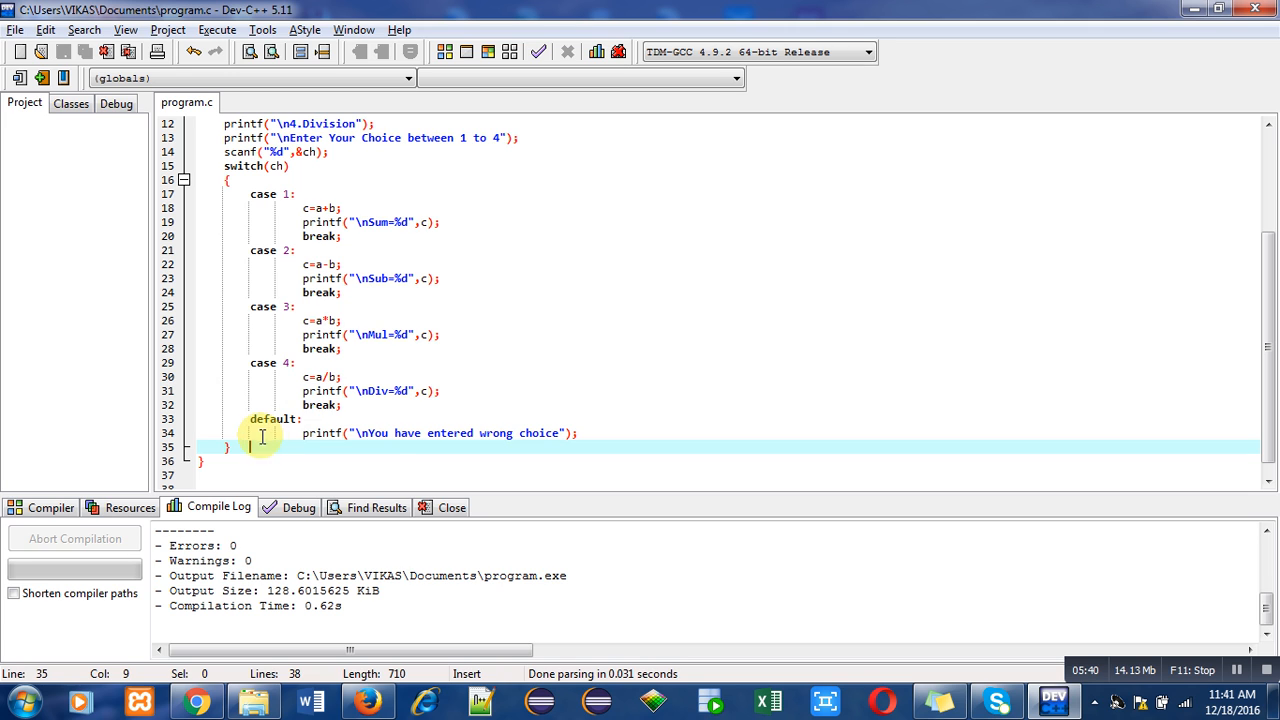
{"action": "mouse_move", "coordinate": [607, 442]}
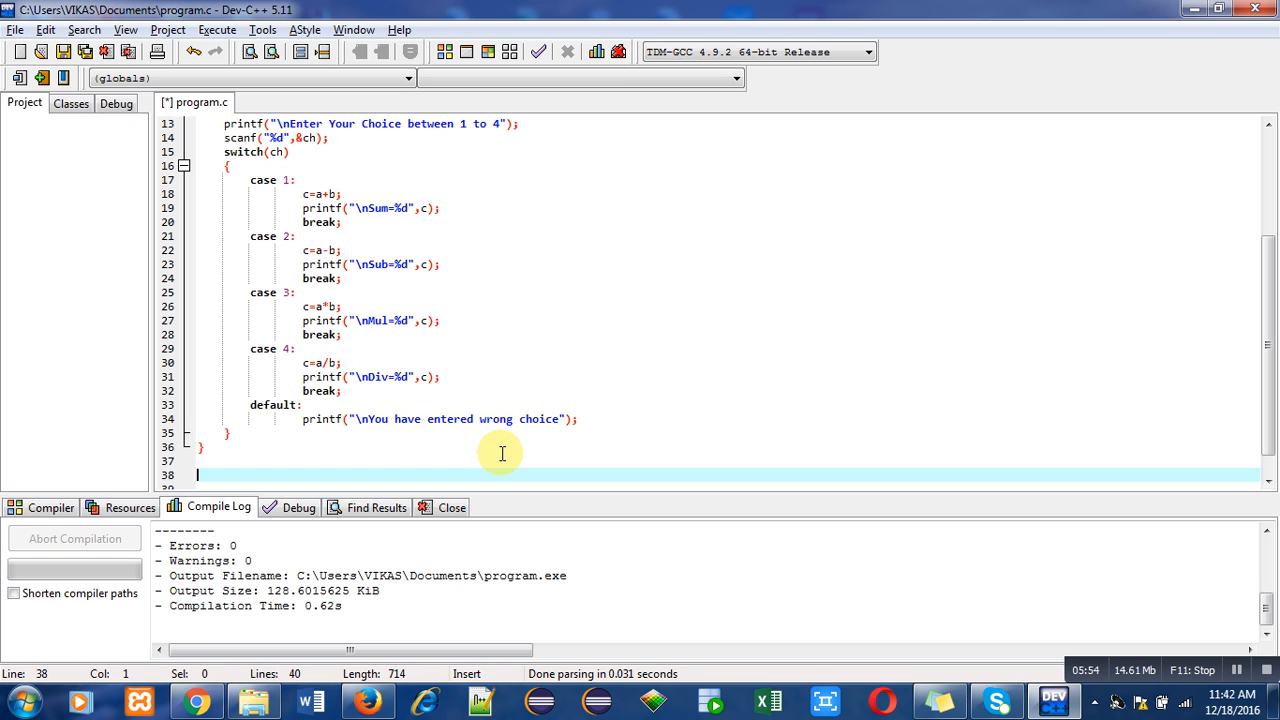
Type 'techi' on line 38 below the program's closing brace
{"action": "type", "text": "techi"}
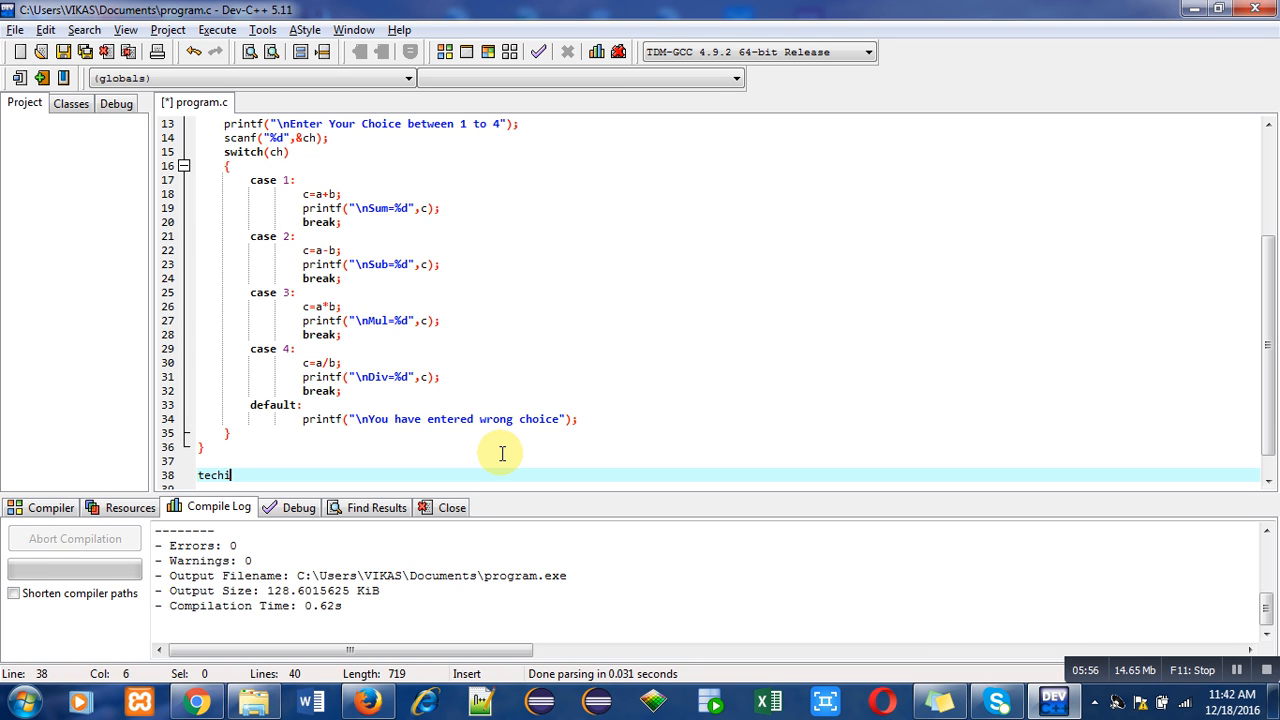